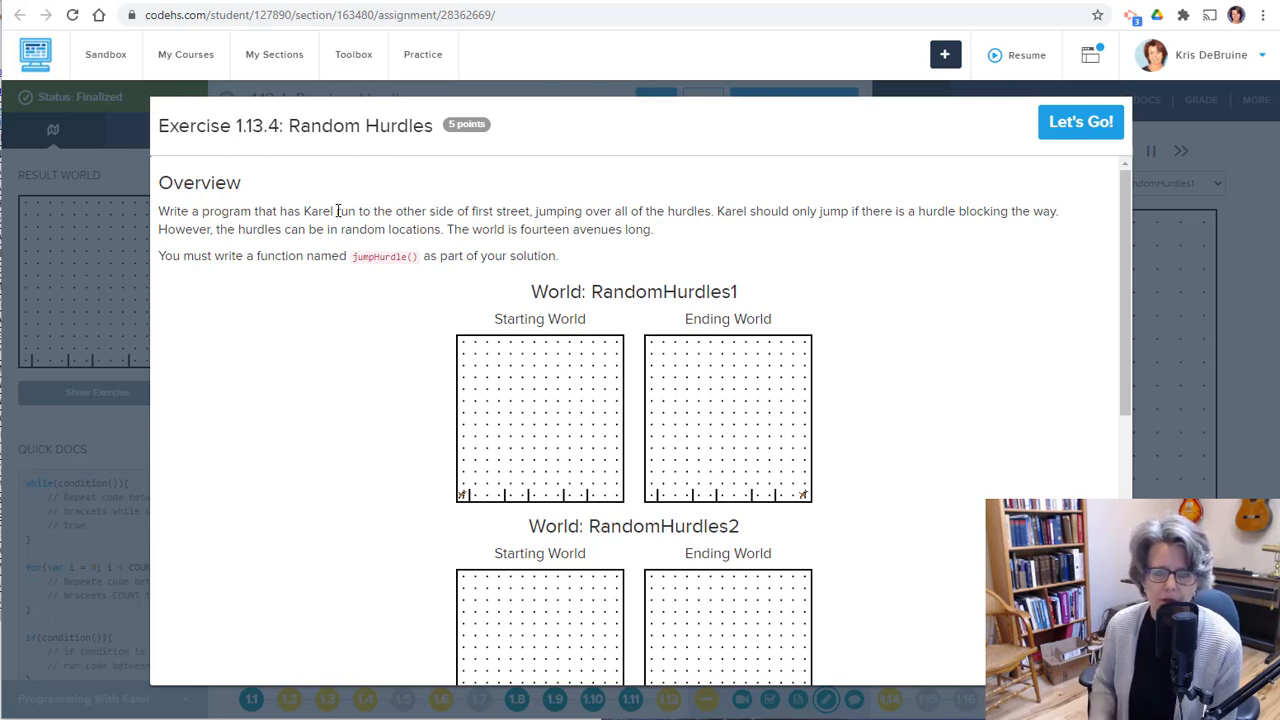
{"action": "mouse_move", "coordinate": [451, 229]}
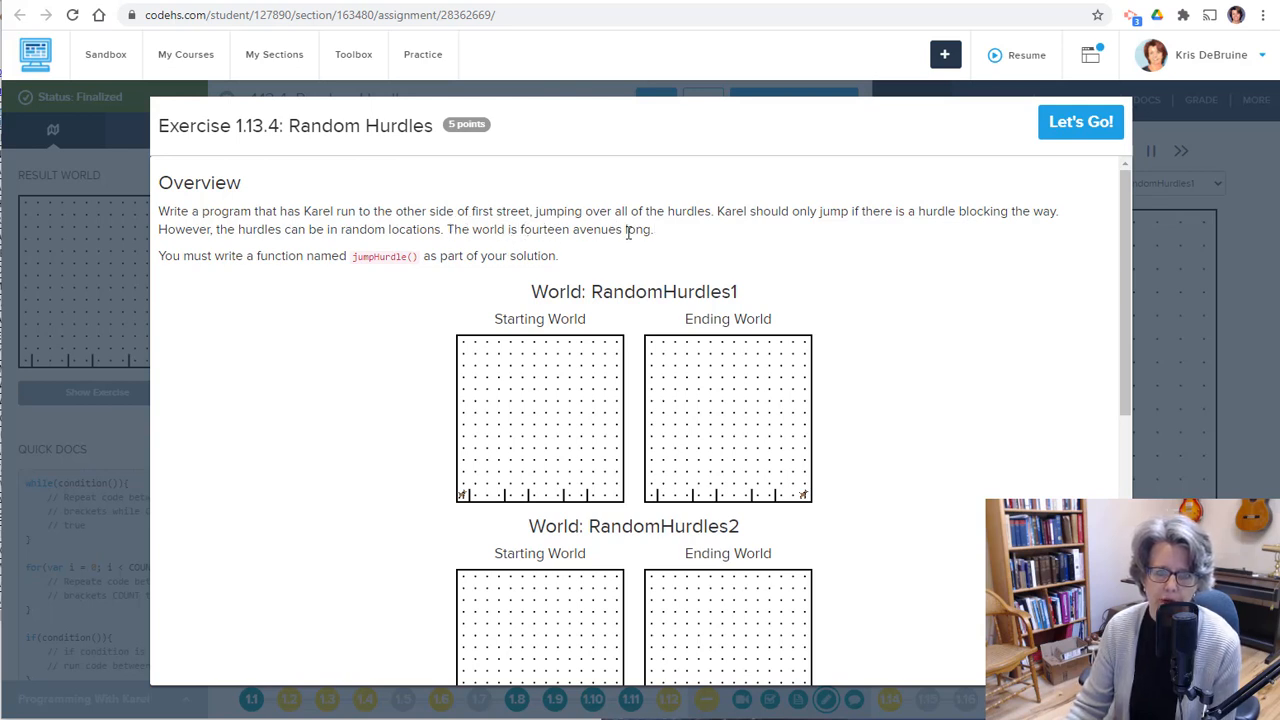
{"action": "mouse_move", "coordinate": [489, 231]}
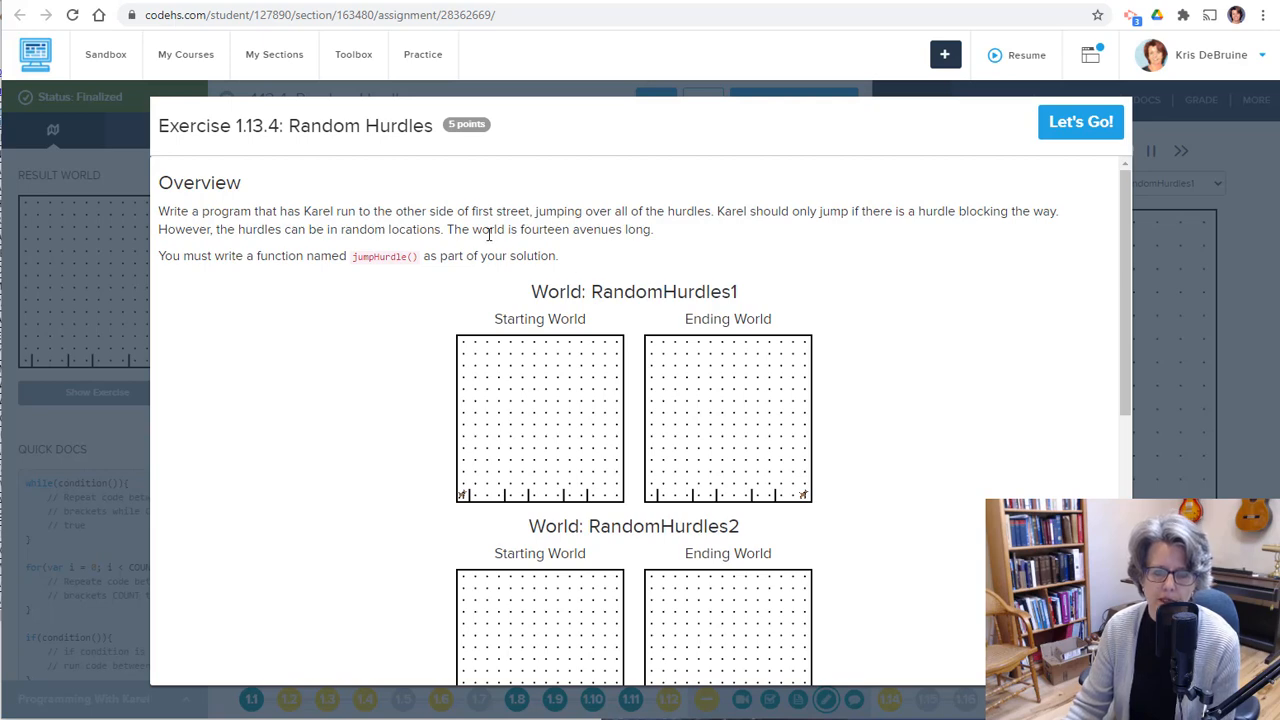
{"action": "mouse_move", "coordinate": [1128, 250]}
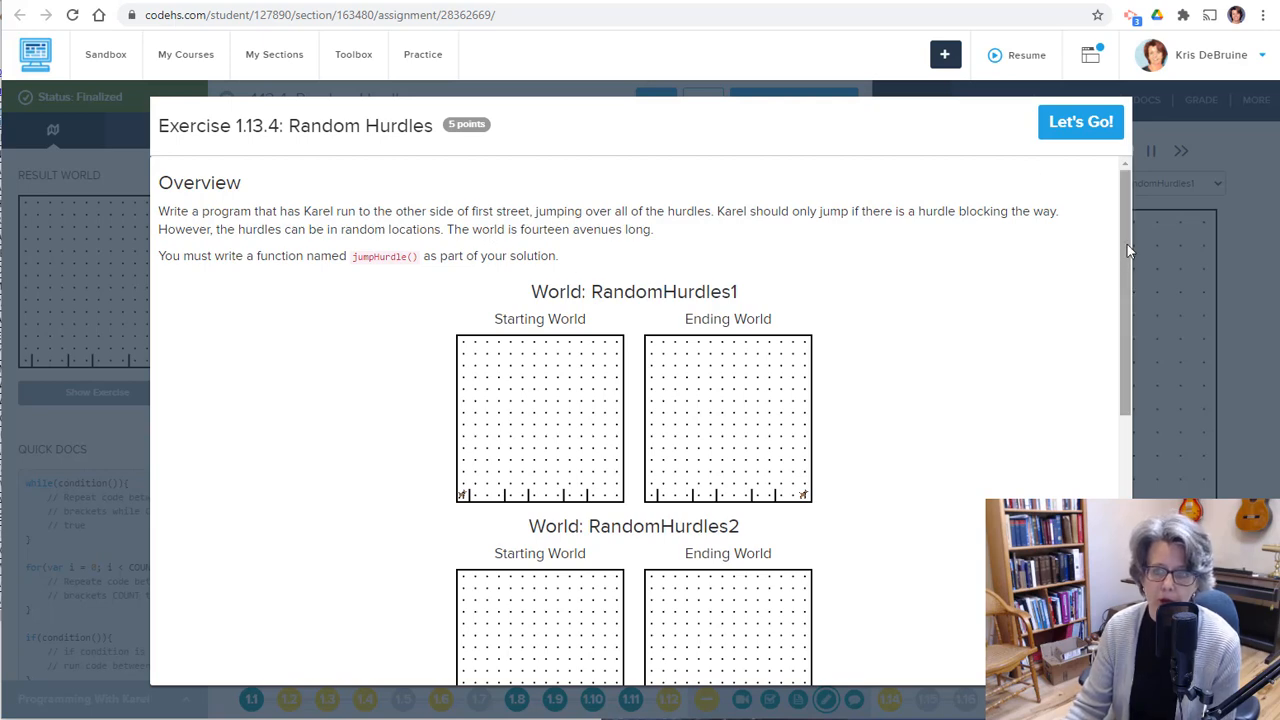
- Close the overview and declare function jumpHurdle() with its opening brace below start()
{"action": "scroll", "scroll_direction": "down", "scroll_amount": 3}
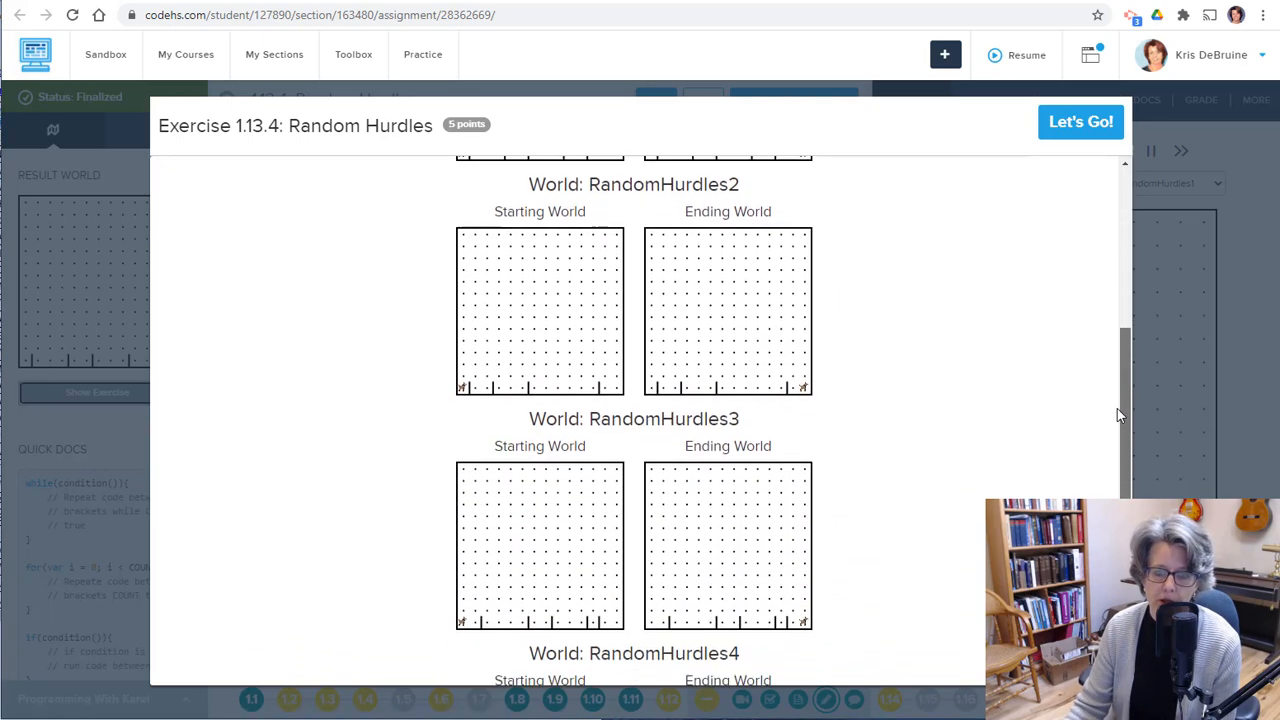
{"action": "scroll", "scroll_direction": "down", "scroll_amount": 3}
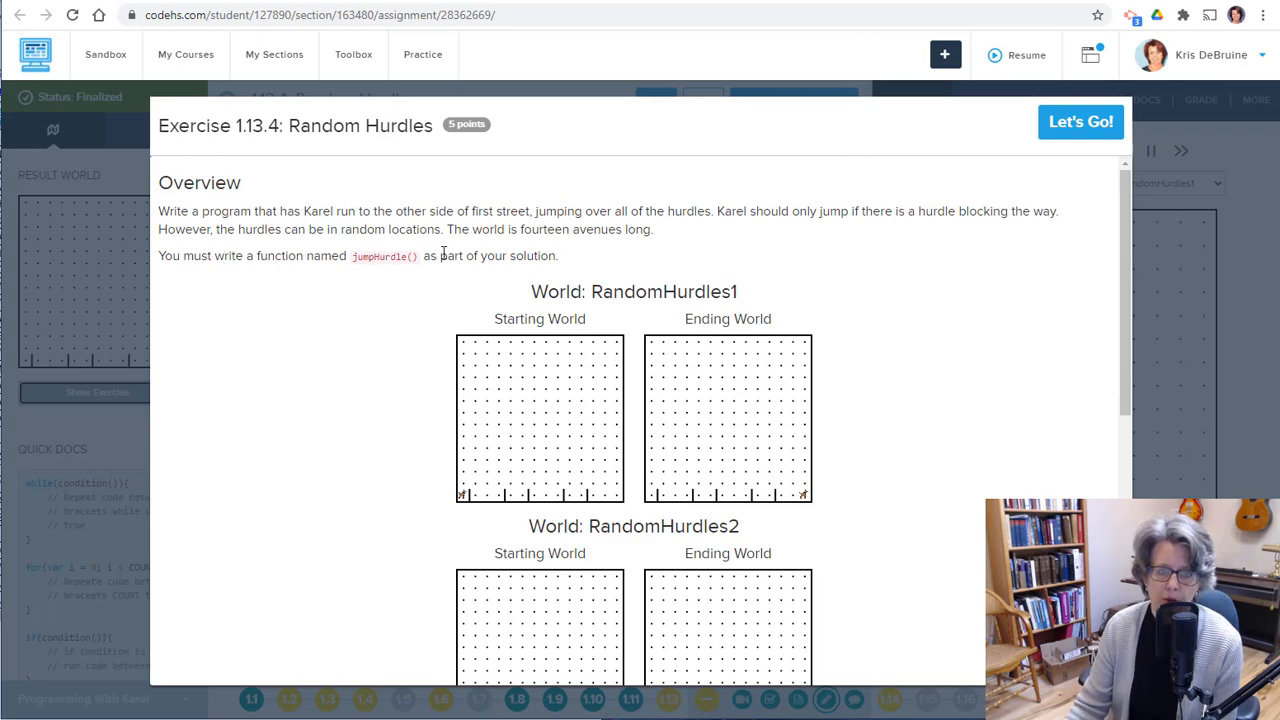
{"action": "left_click", "coordinate": [1080, 121]}
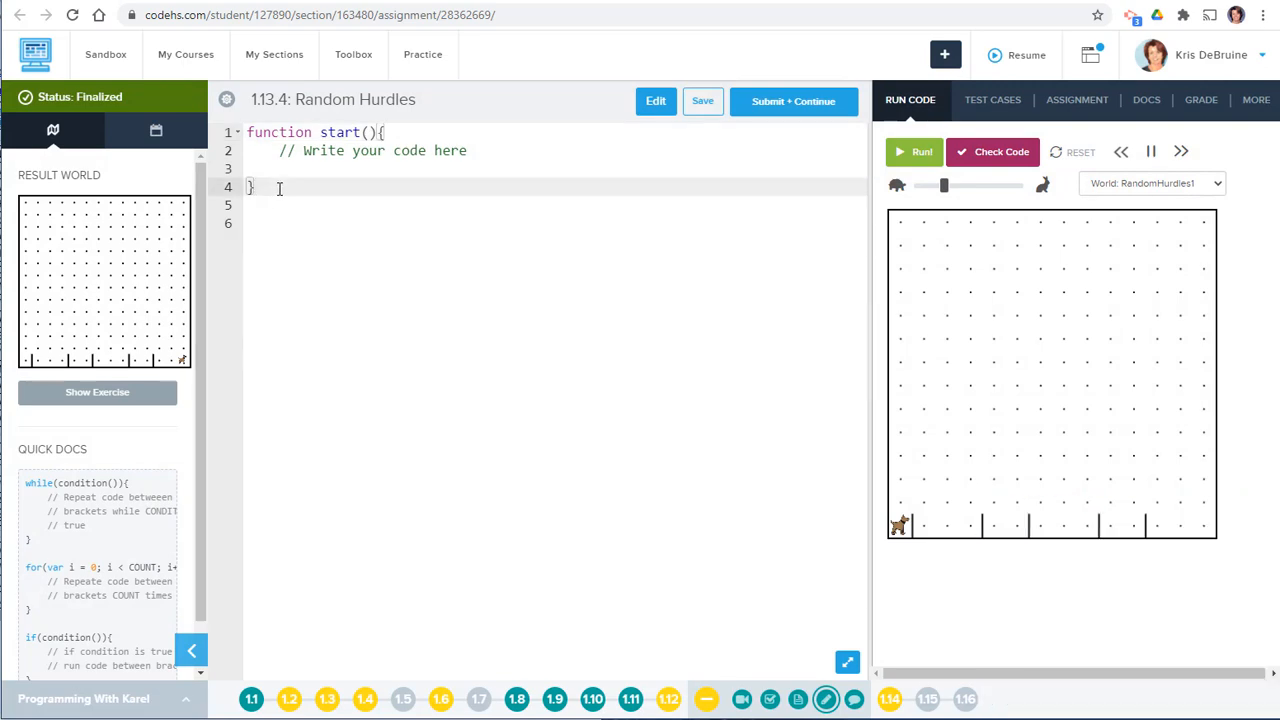
{"action": "type", "text": "fun"}
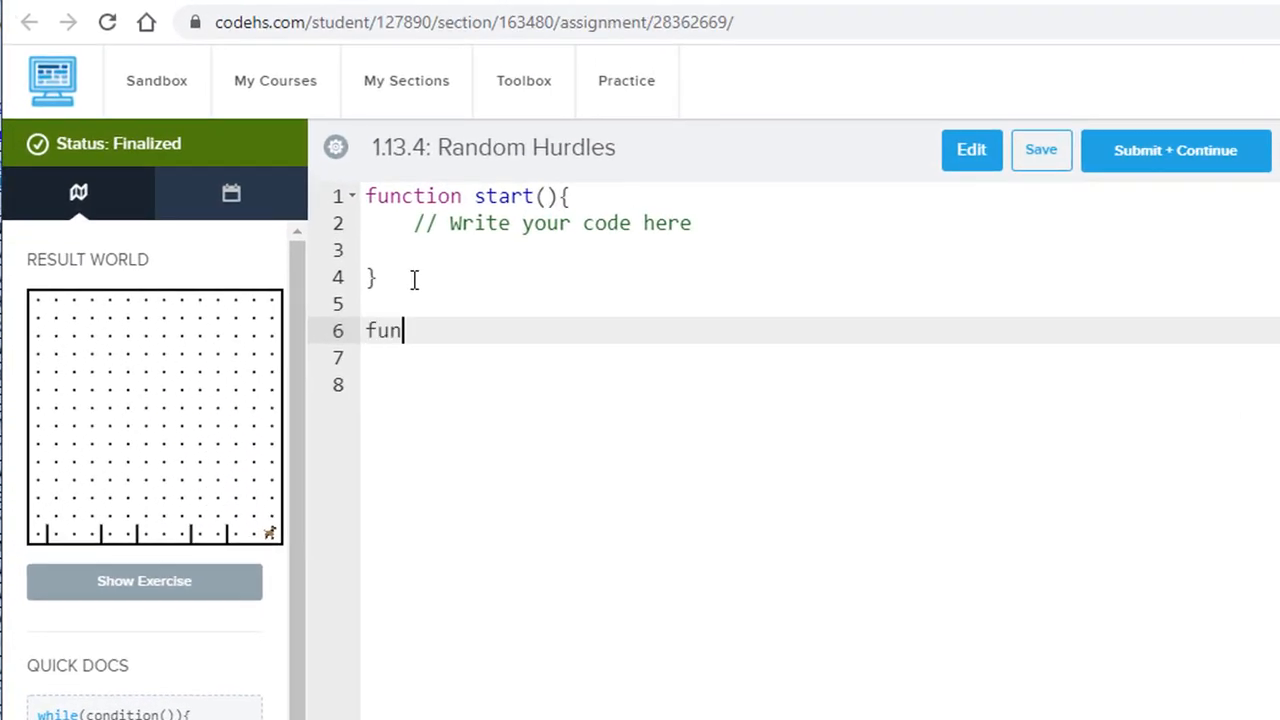
{"action": "type", "text": "ction"}
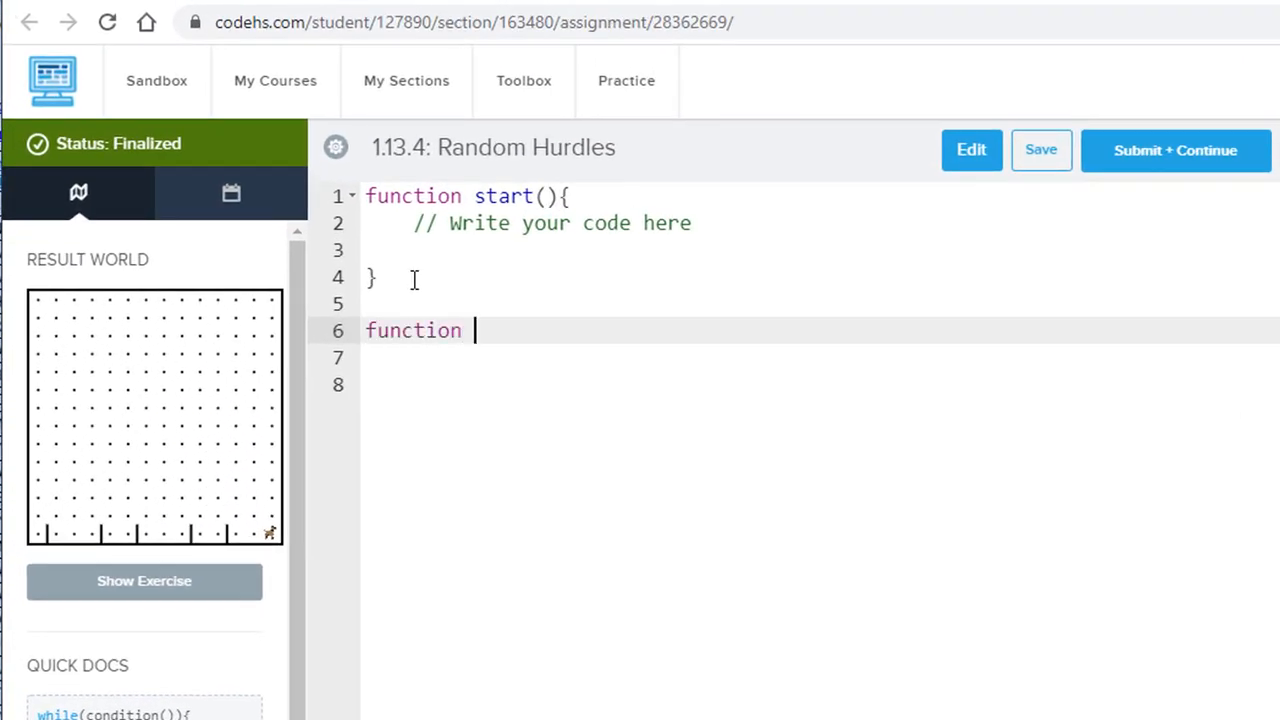
{"action": "type", "text": "ju"}
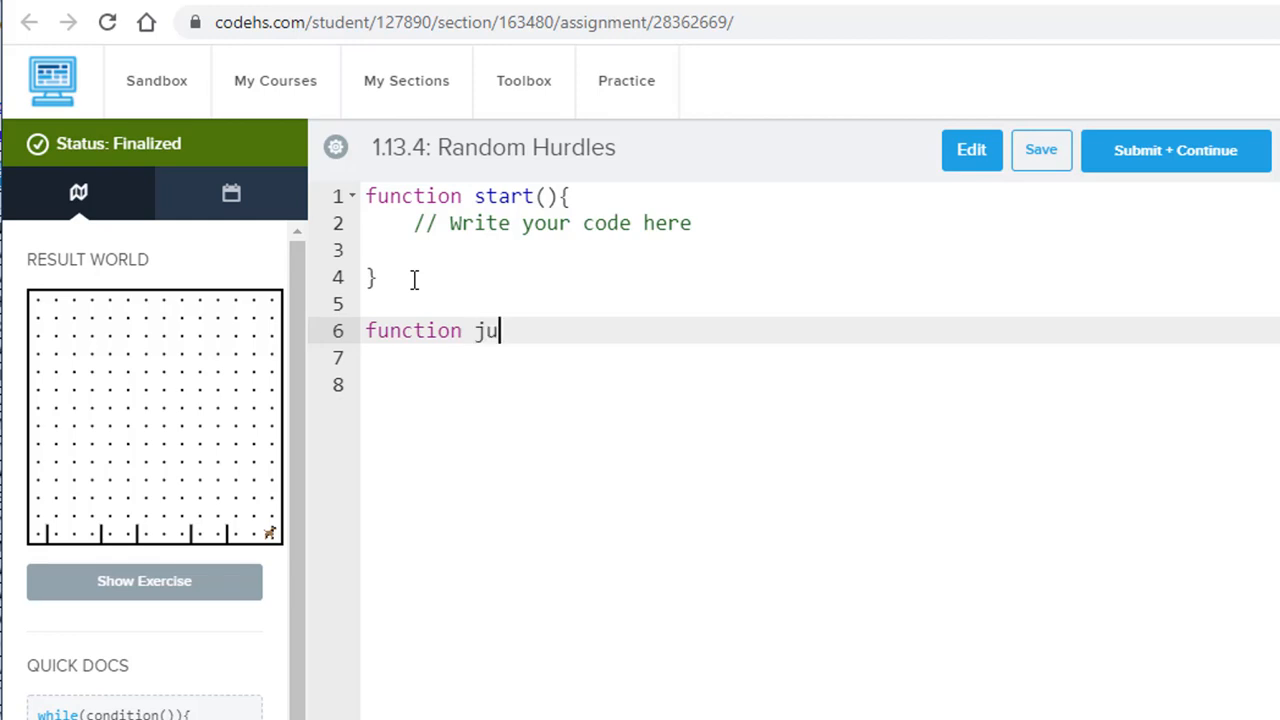
{"action": "type", "text": "mpH"}
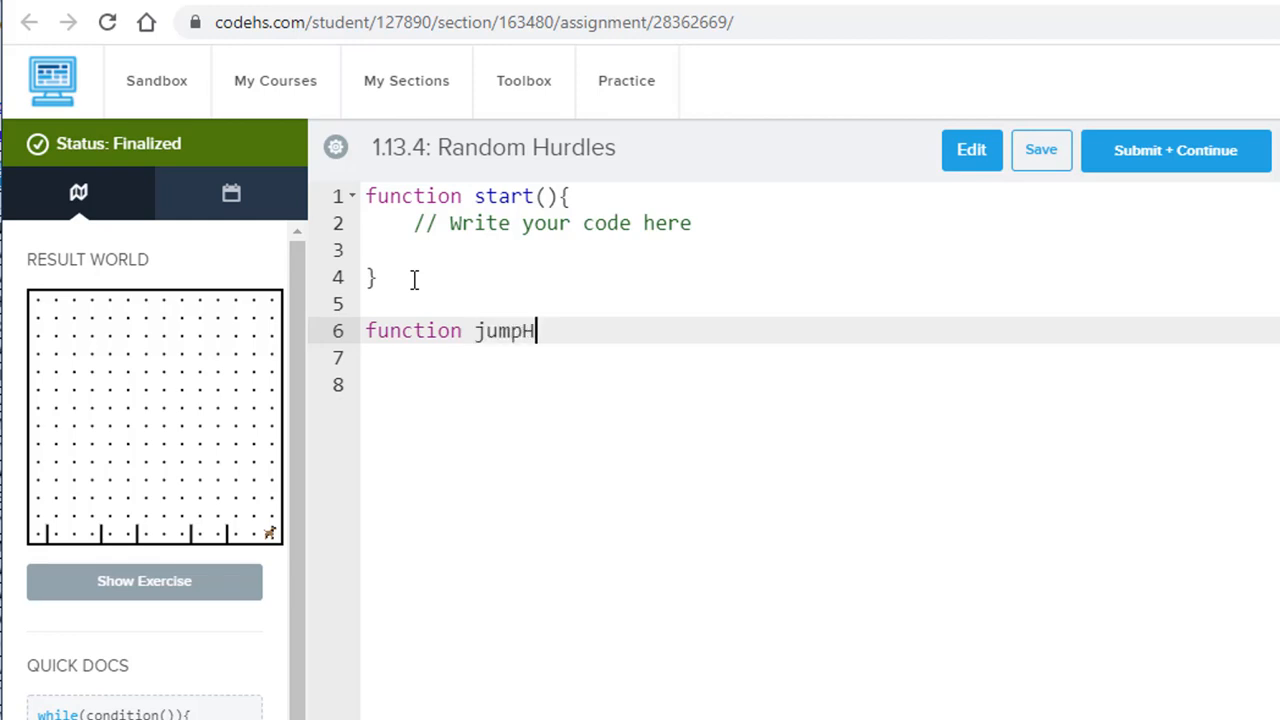
{"action": "type", "text": "urdle()"}
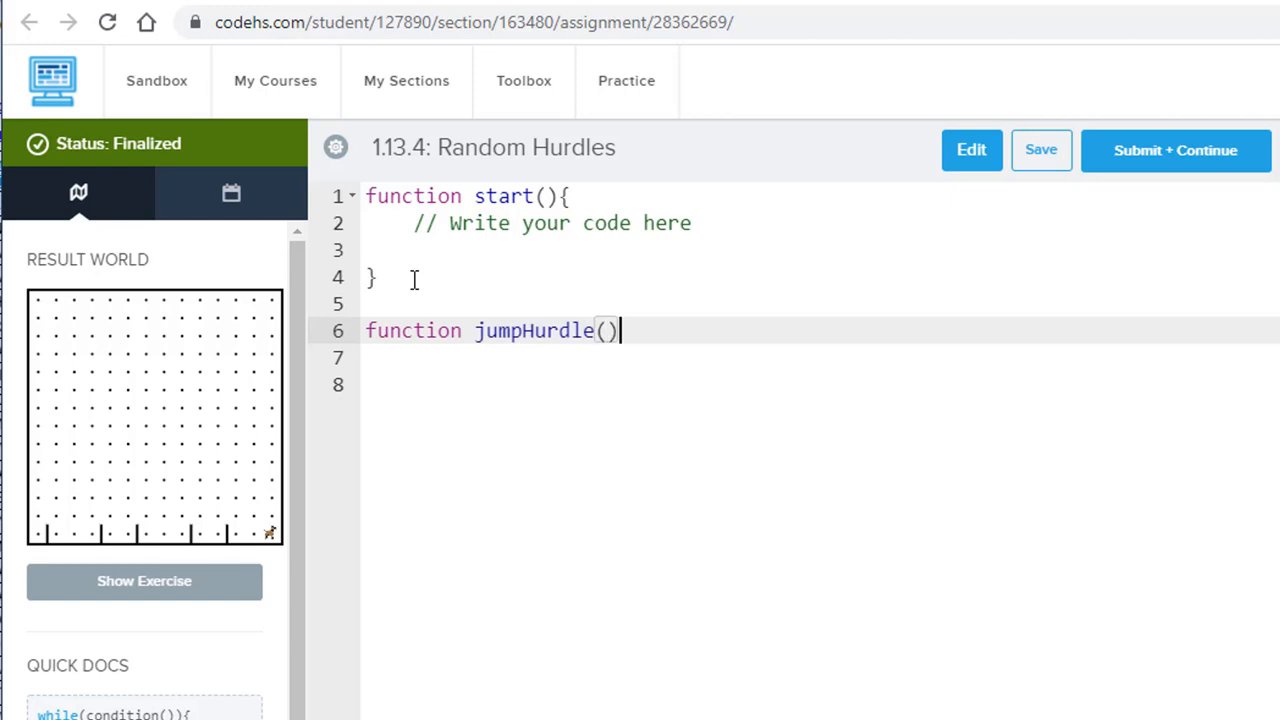
{"action": "type", "text": "{"}
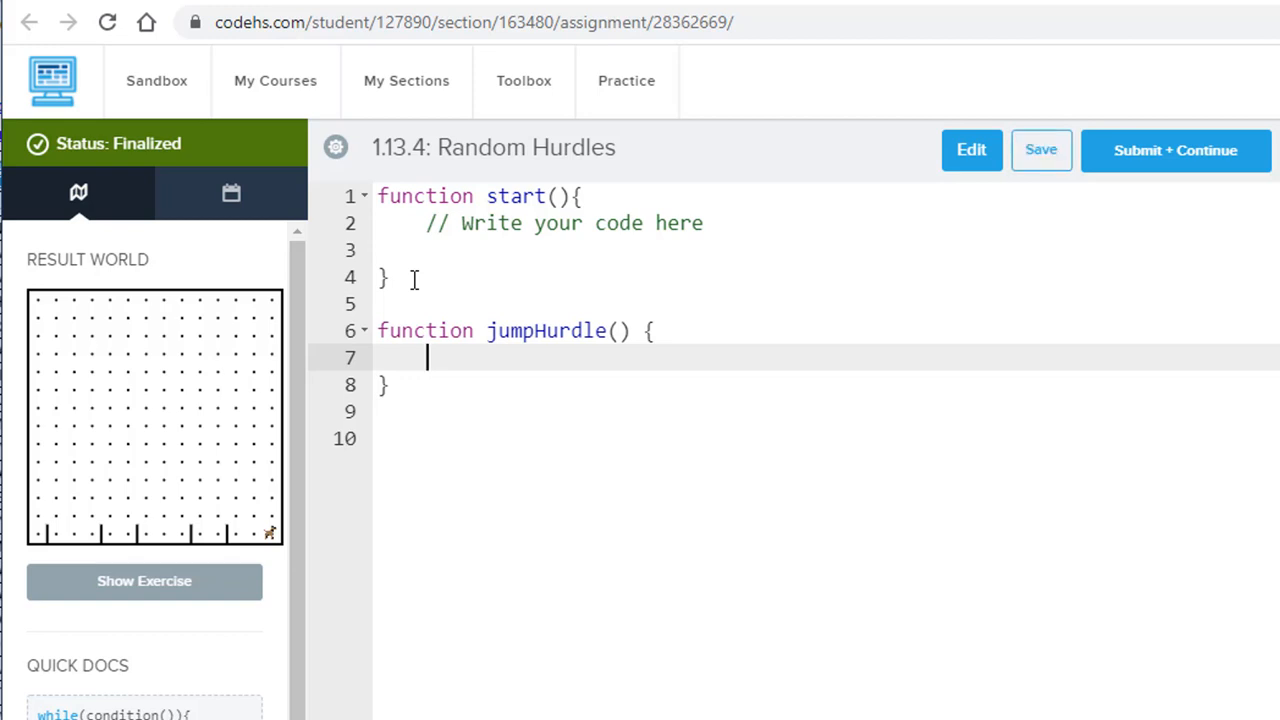
- Fill jumpHurdle with turnLeft, move, turnRight, move, turnRight, move, then turnLeft
{"action": "type", "text": "turn"}
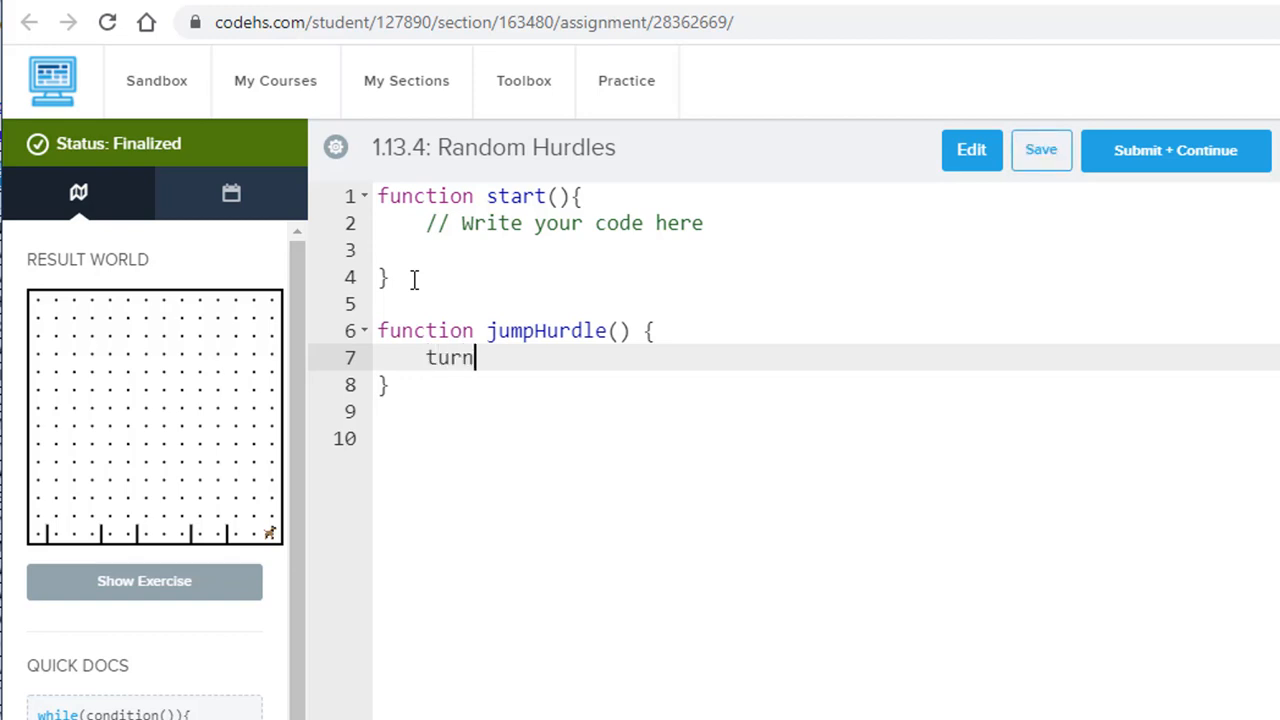
{"action": "type", "text": "Left();"}
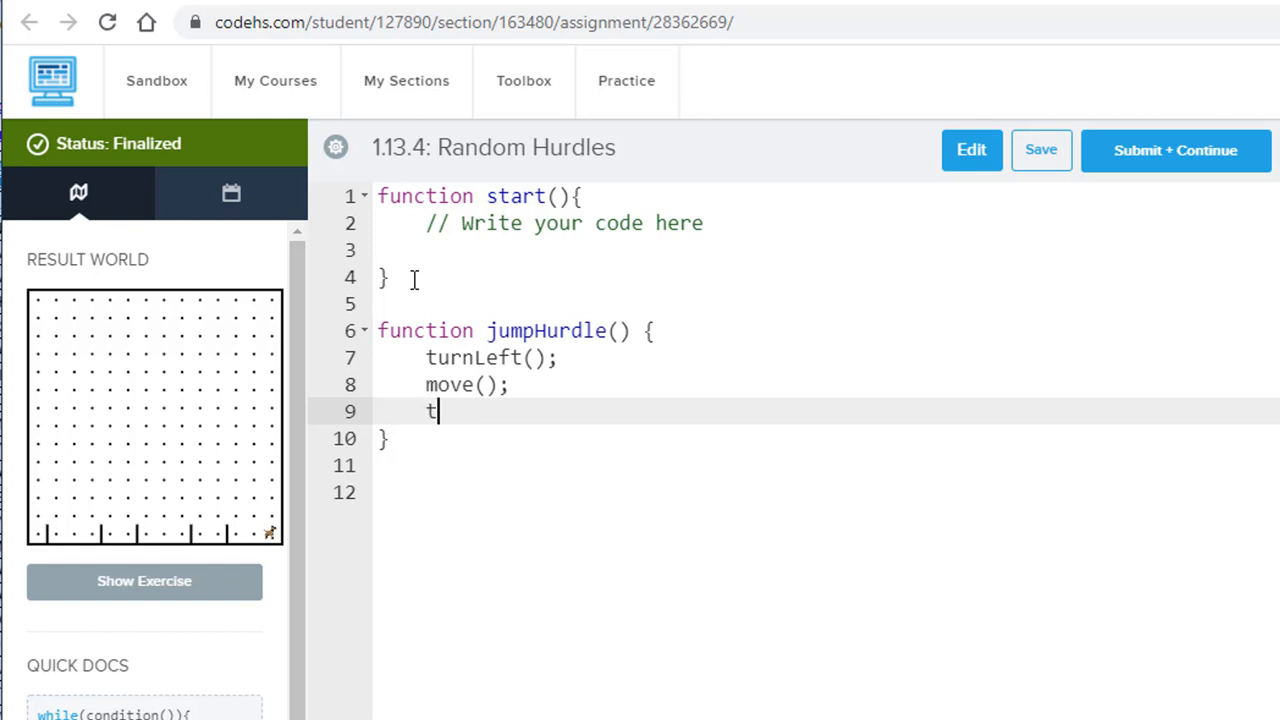
{"action": "type", "text": "urnRight();"}
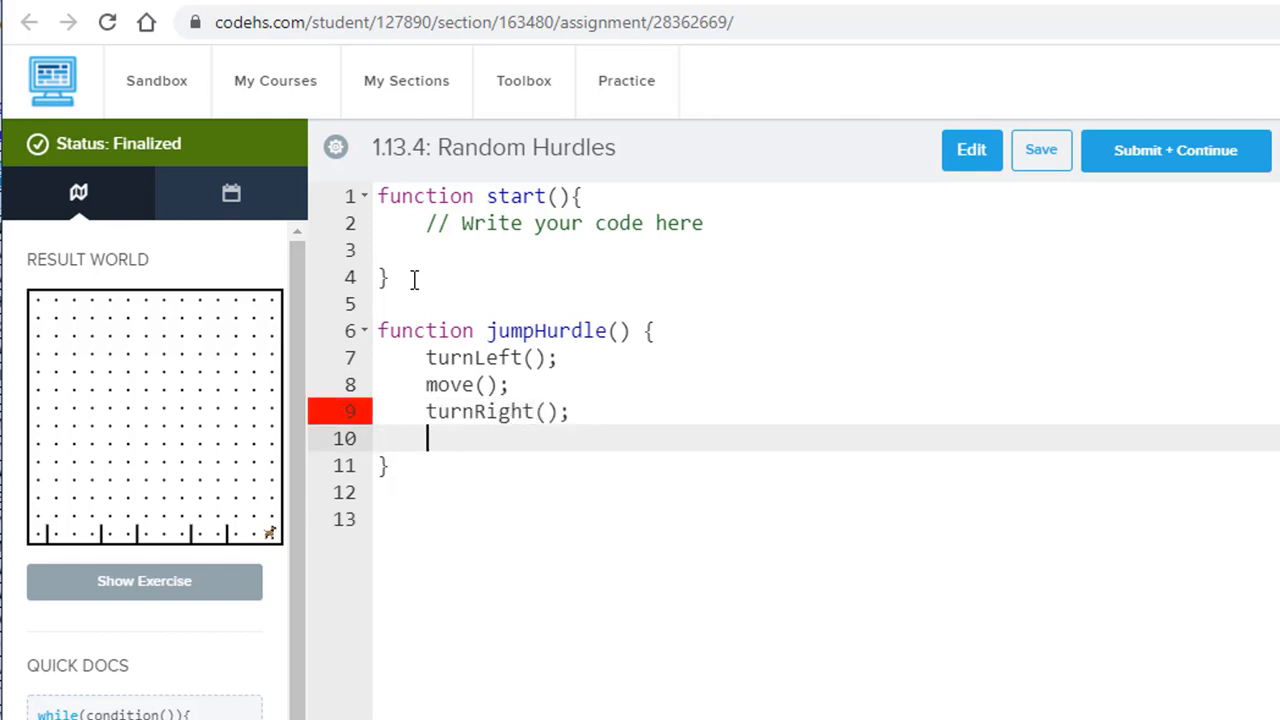
{"action": "type", "text": "move()"}
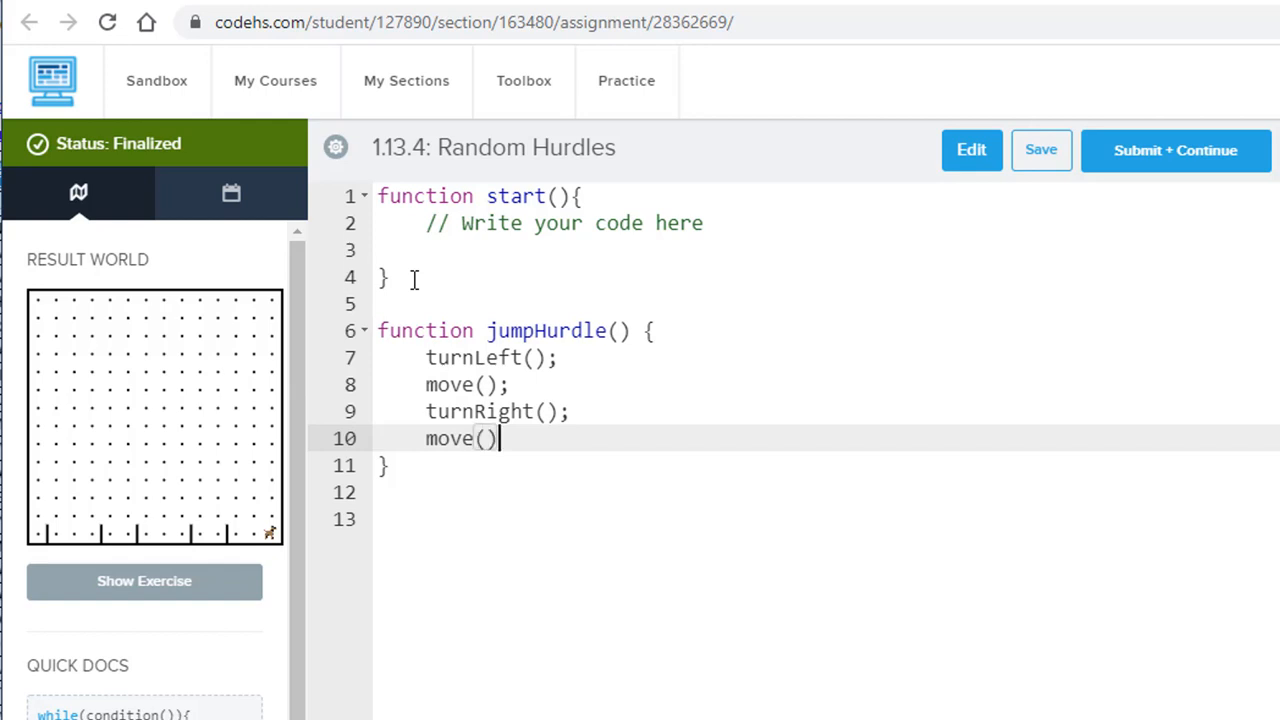
{"action": "type", "text": ";"}
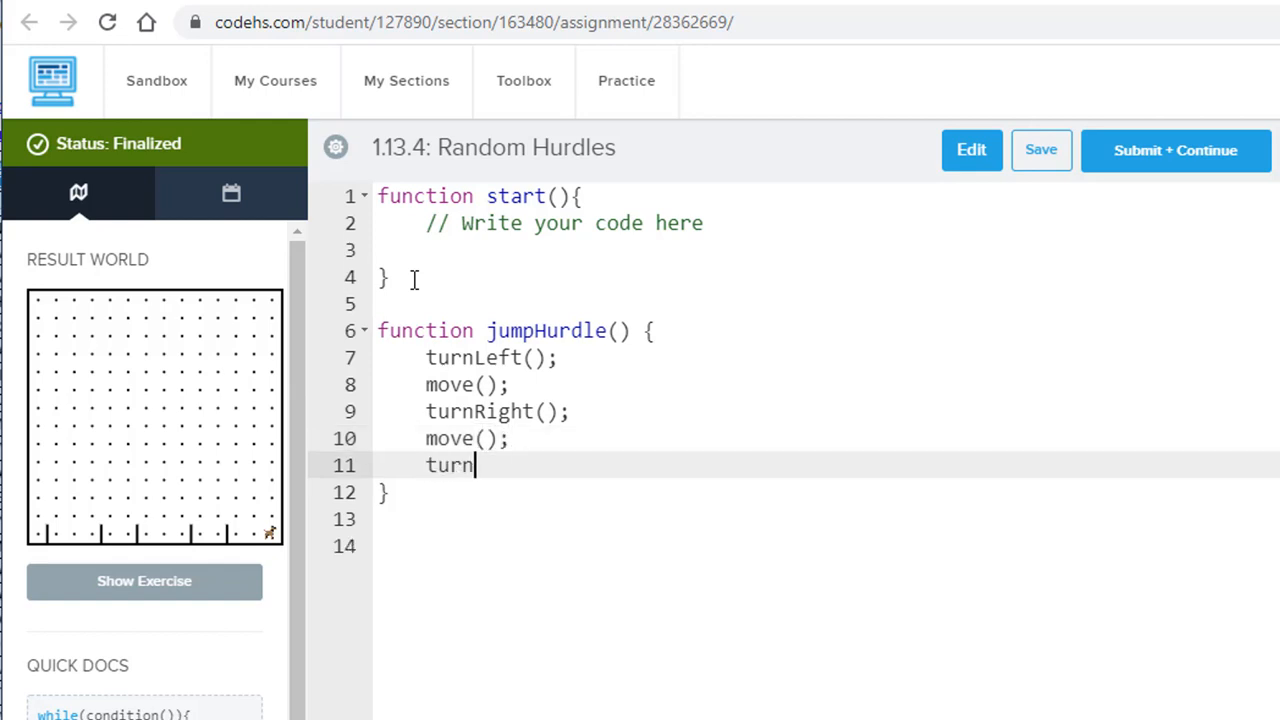
{"action": "type", "text": "Right();"}
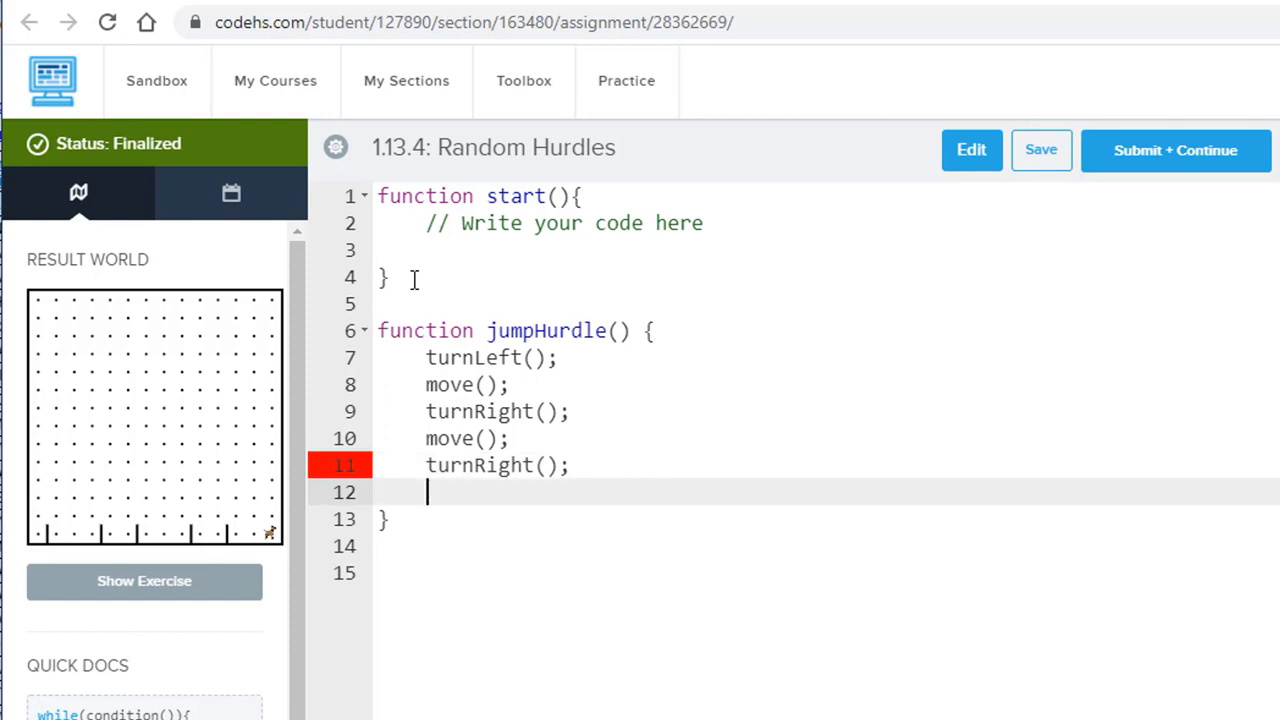
{"action": "type", "text": "move()"}
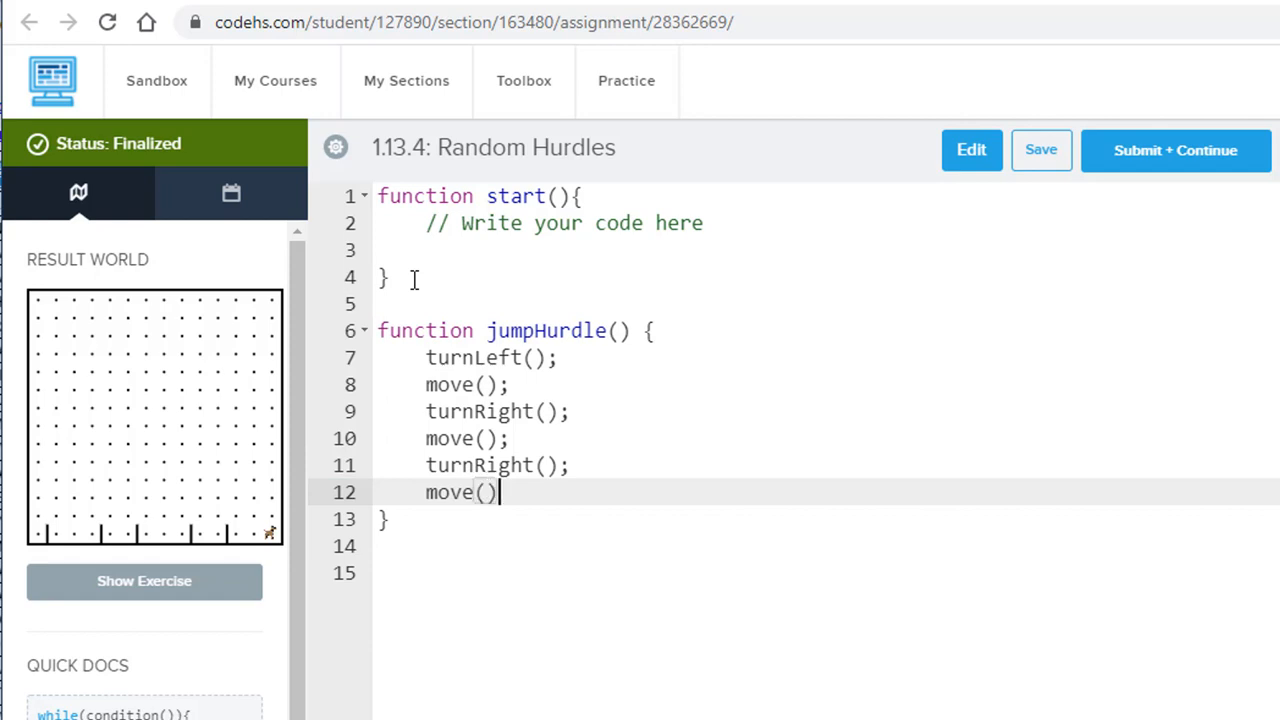
{"action": "key", "text": "enter"}
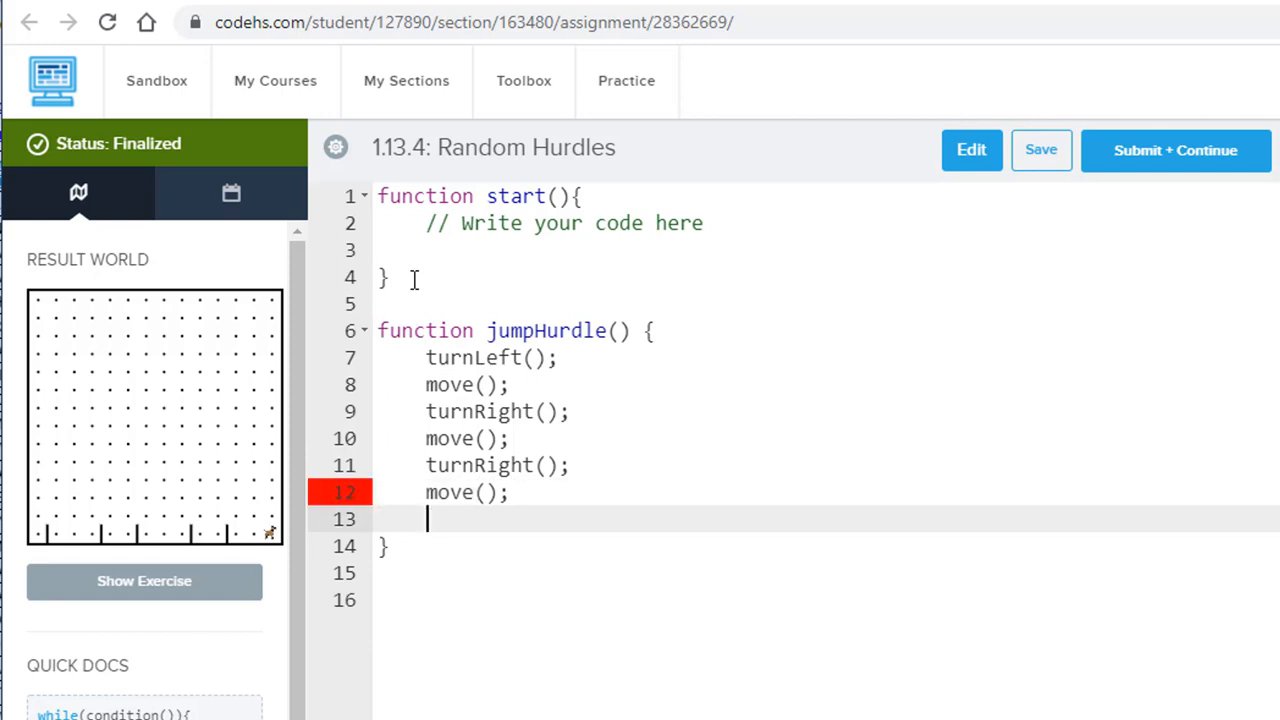
{"action": "type", "text": "turn"}
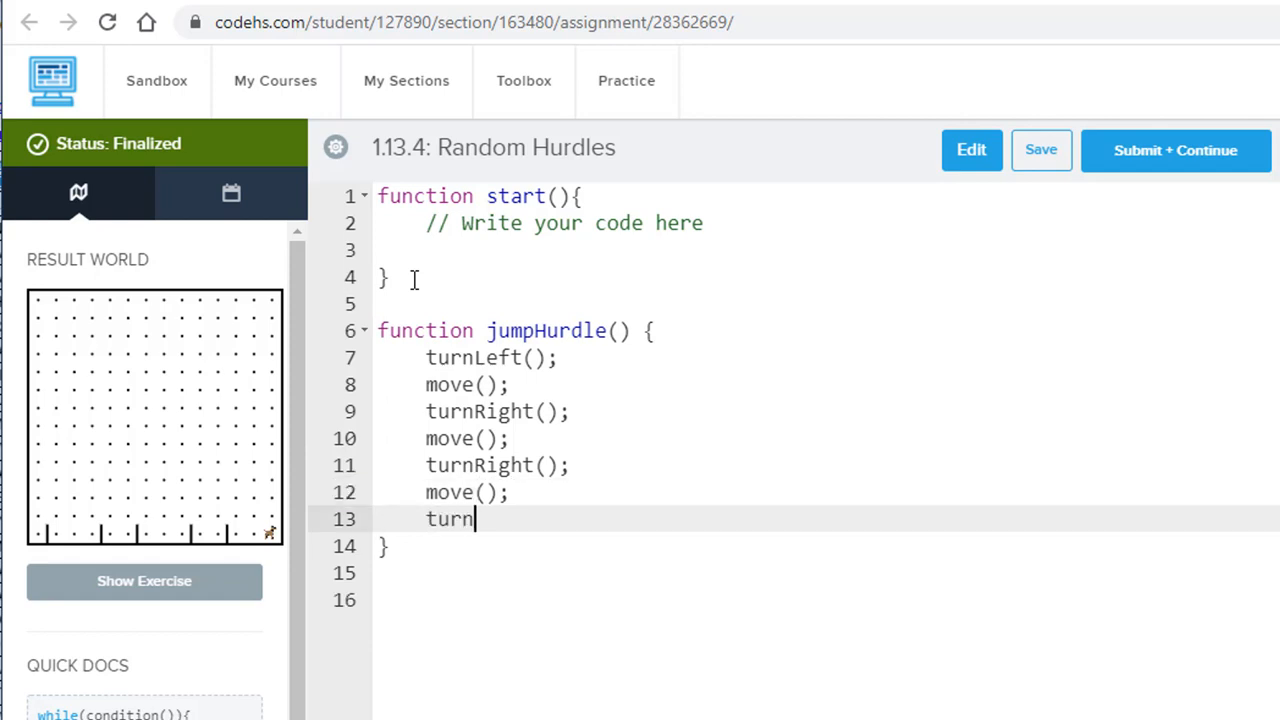
{"action": "type", "text": "Left();"}
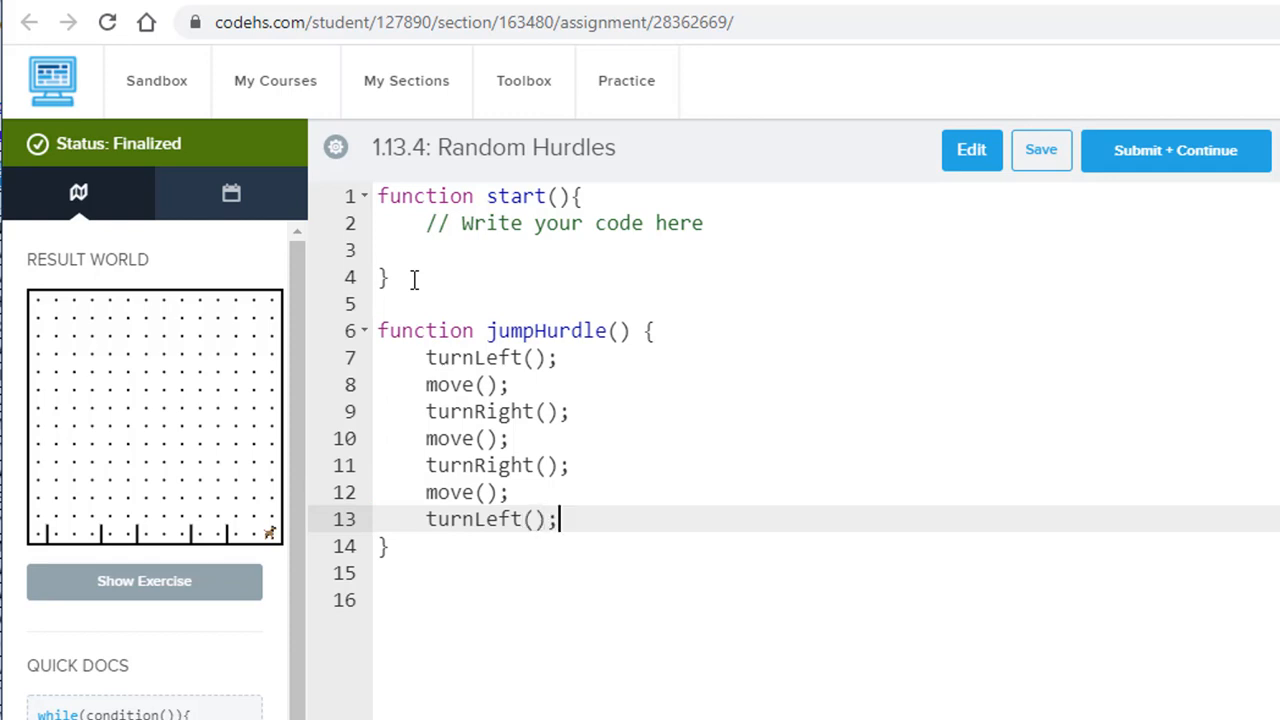
{"action": "mouse_move", "coordinate": [611, 341]}
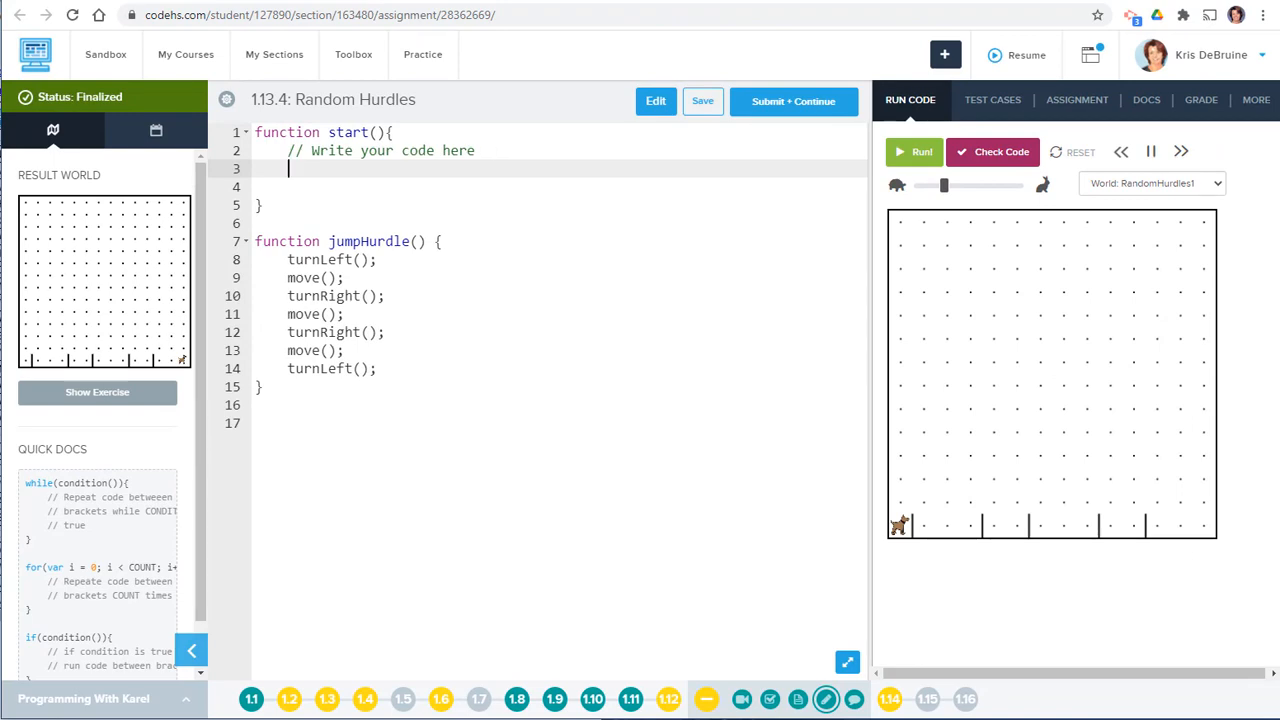
{"action": "left_click", "coordinate": [1150, 183]}
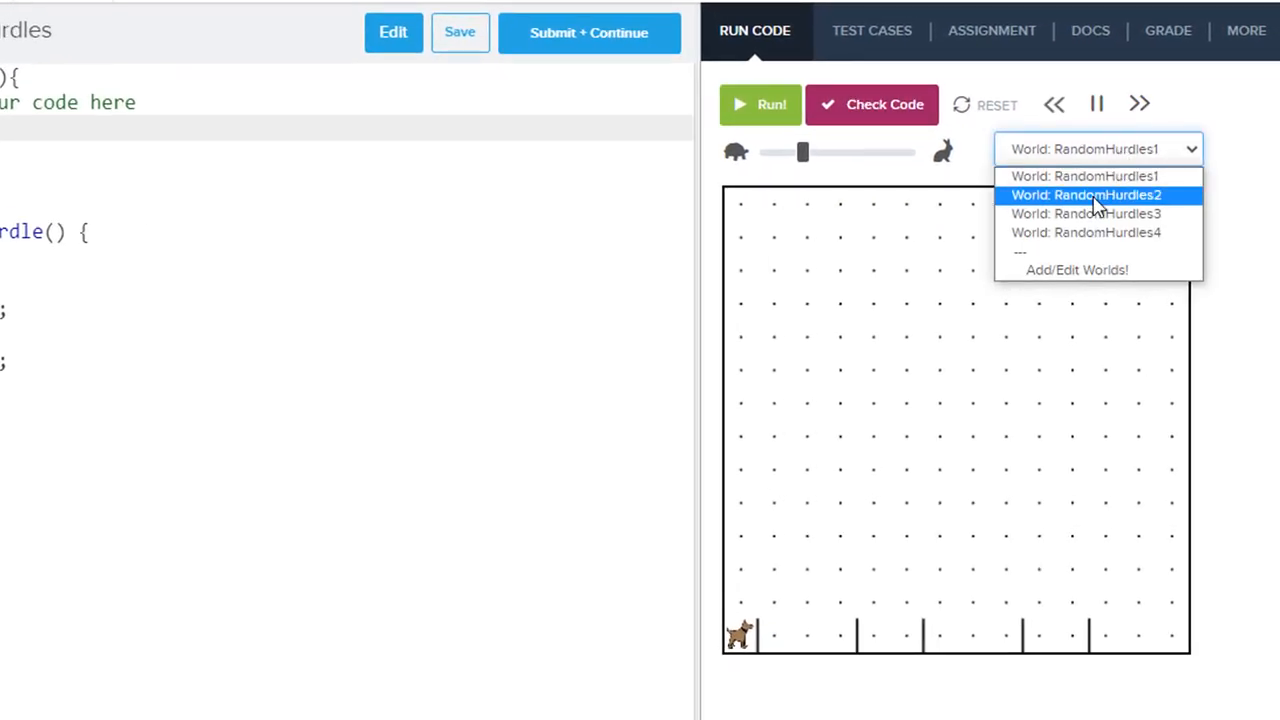
{"action": "left_click", "coordinate": [1086, 195]}
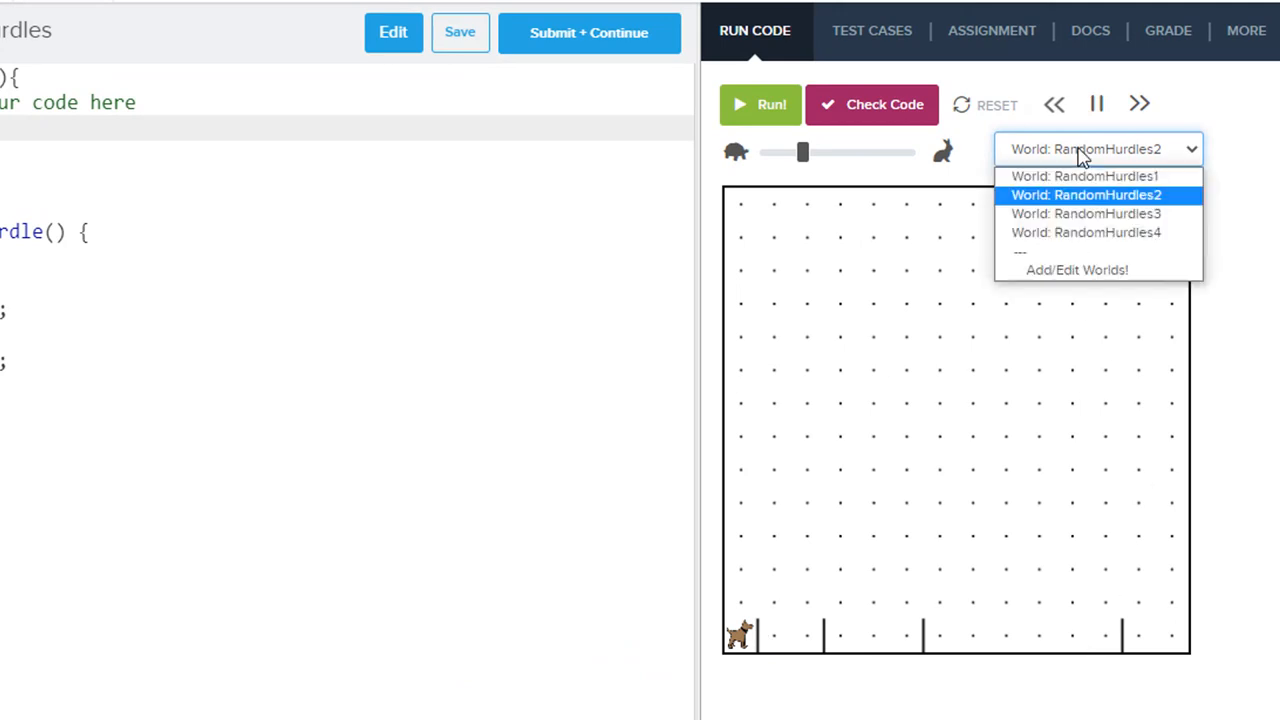
{"action": "left_click", "coordinate": [1086, 213]}
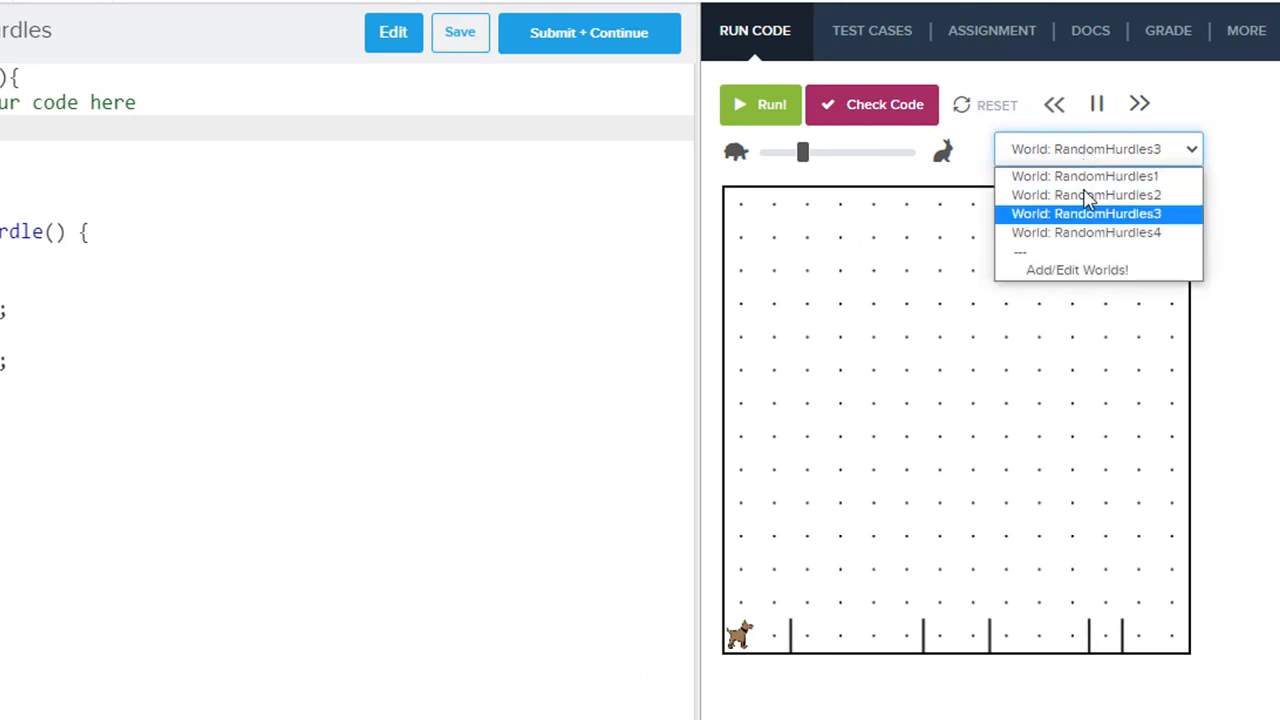
{"action": "left_click", "coordinate": [1086, 232]}
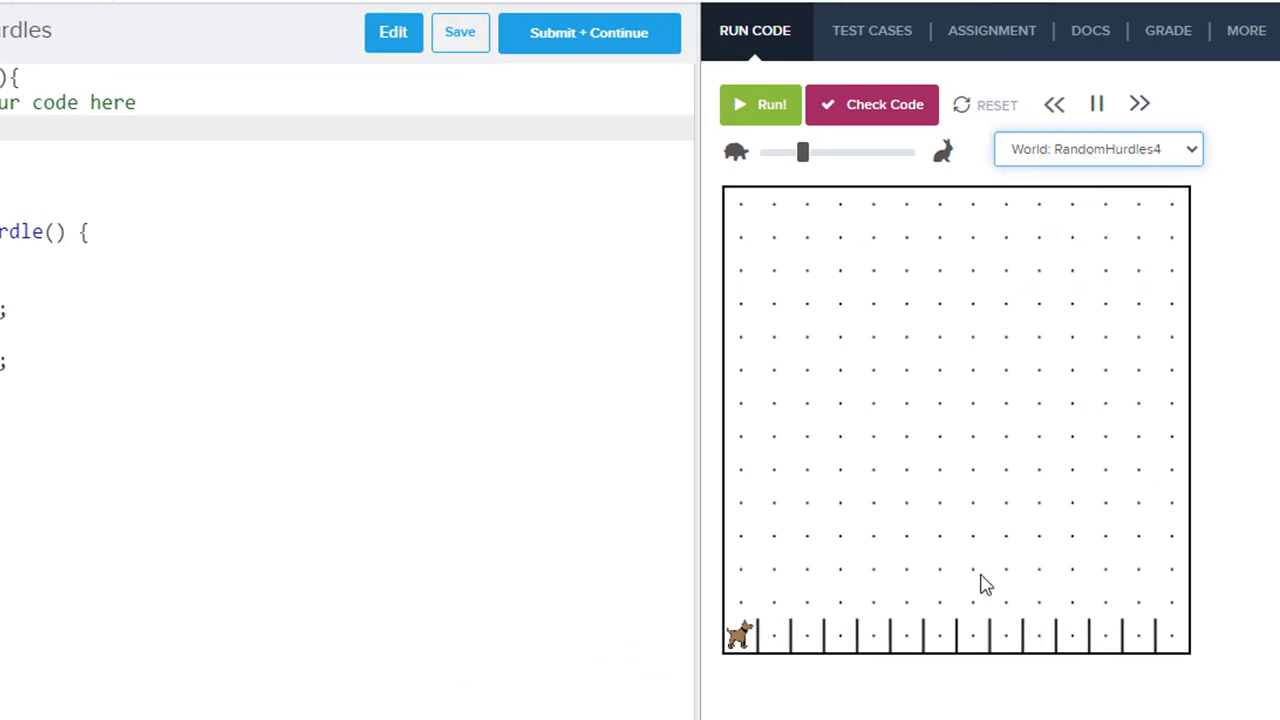
{"action": "mouse_move", "coordinate": [750, 640]}
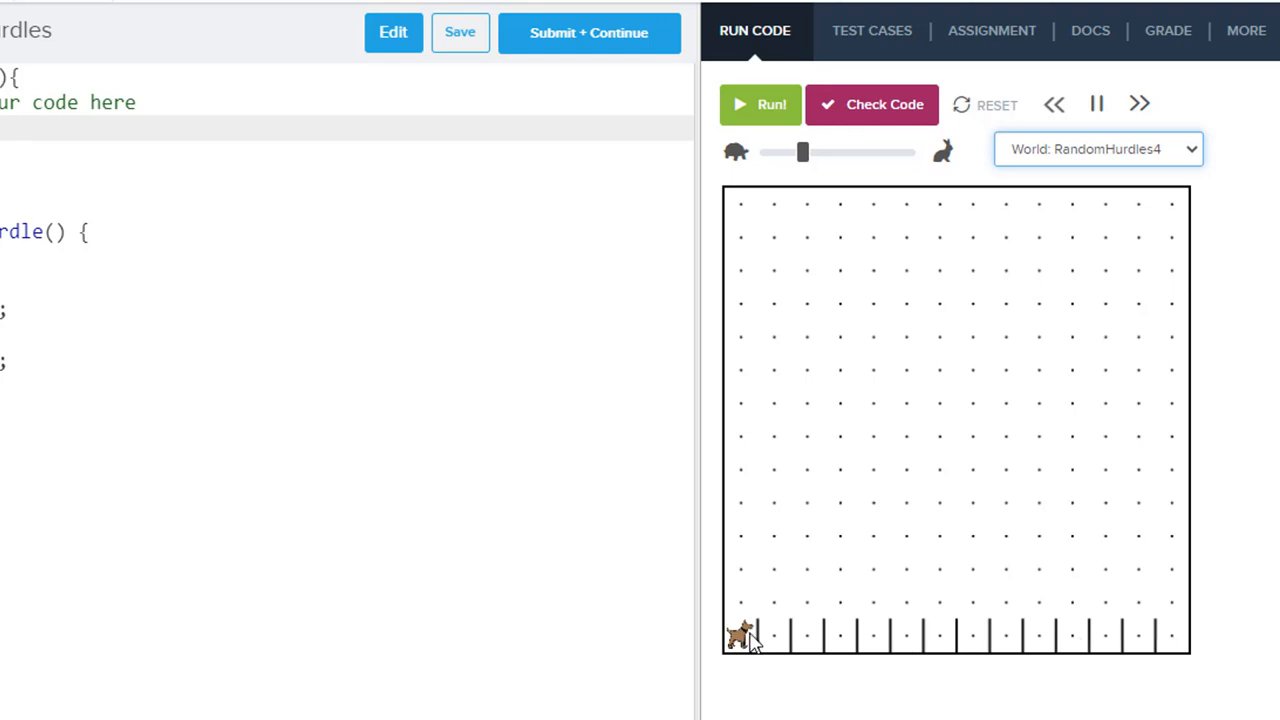
{"action": "mouse_move", "coordinate": [1088, 148]}
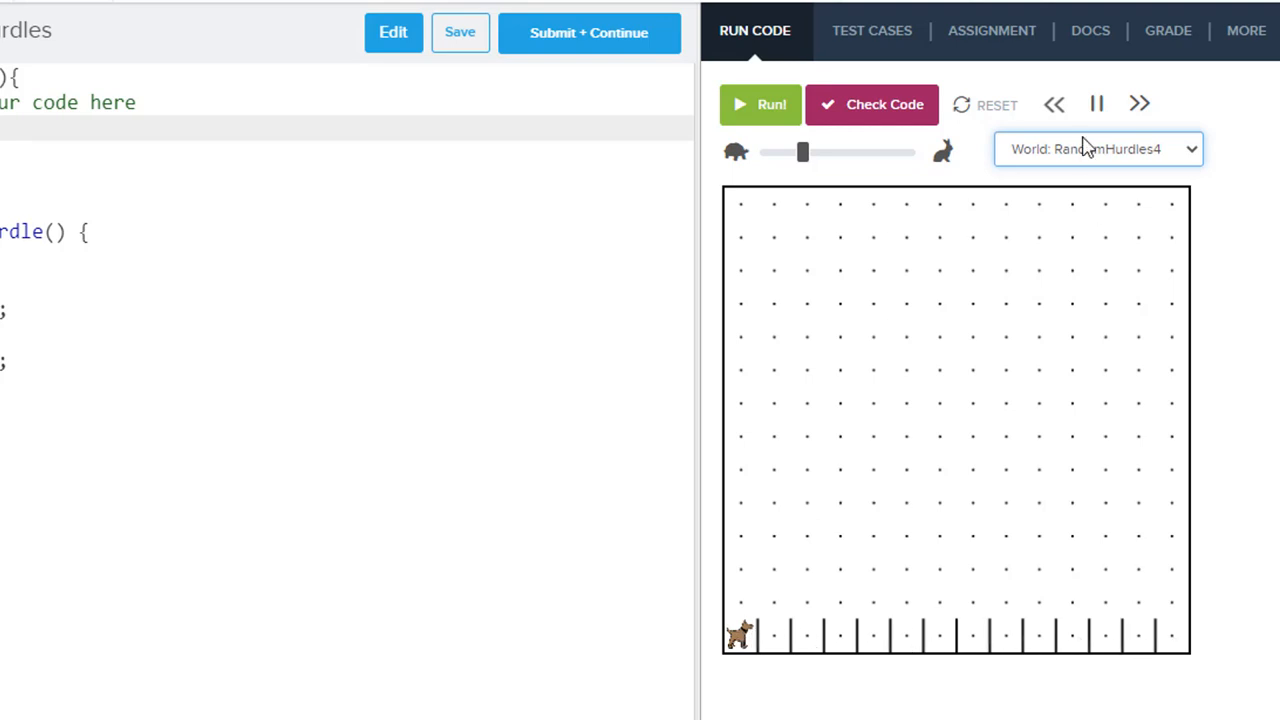
{"action": "left_click", "coordinate": [1097, 148]}
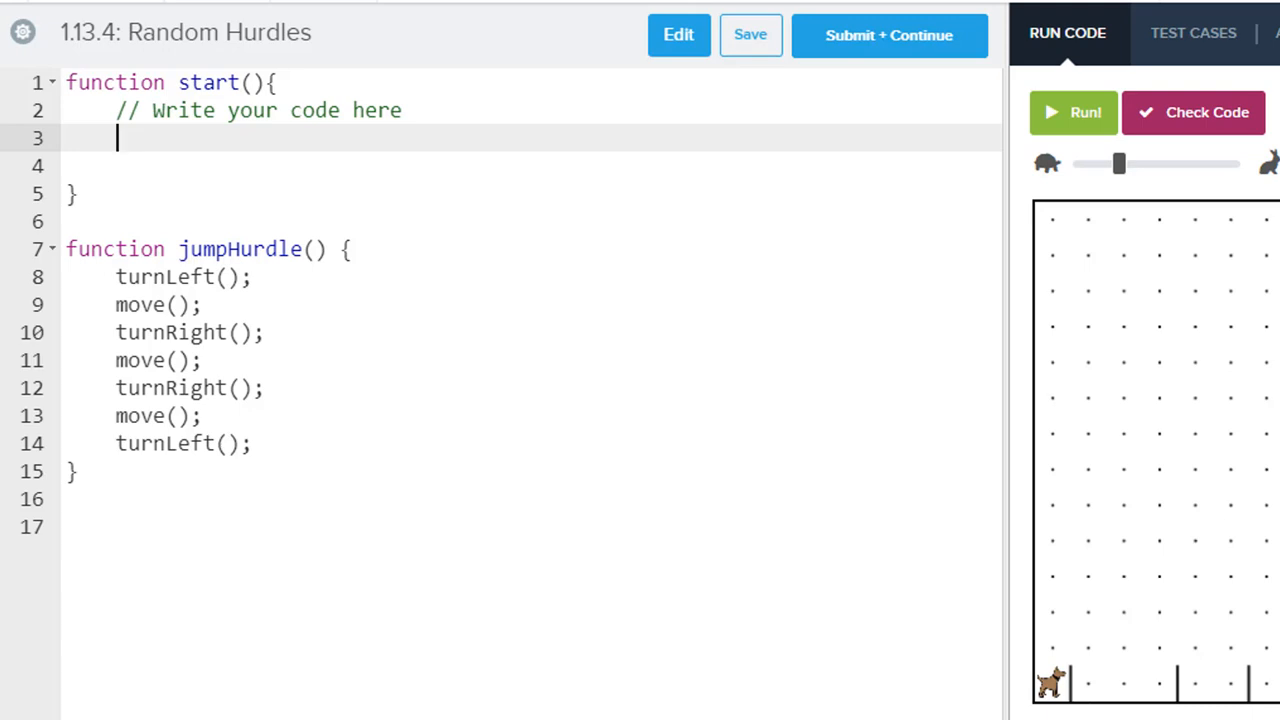
{"action": "mouse_move", "coordinate": [1178, 705]}
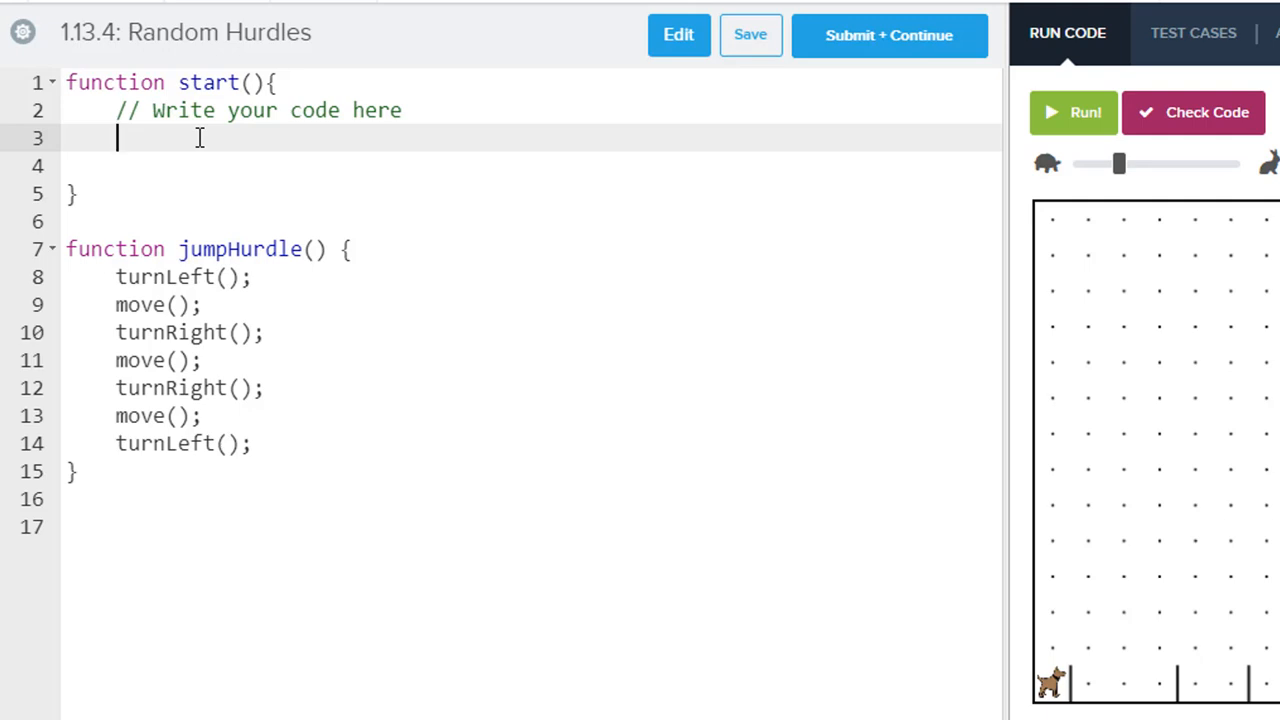
- Write if (frontIsBlocked()) { jumpHurdle(); } inside start()
{"action": "type", "text": "if"}
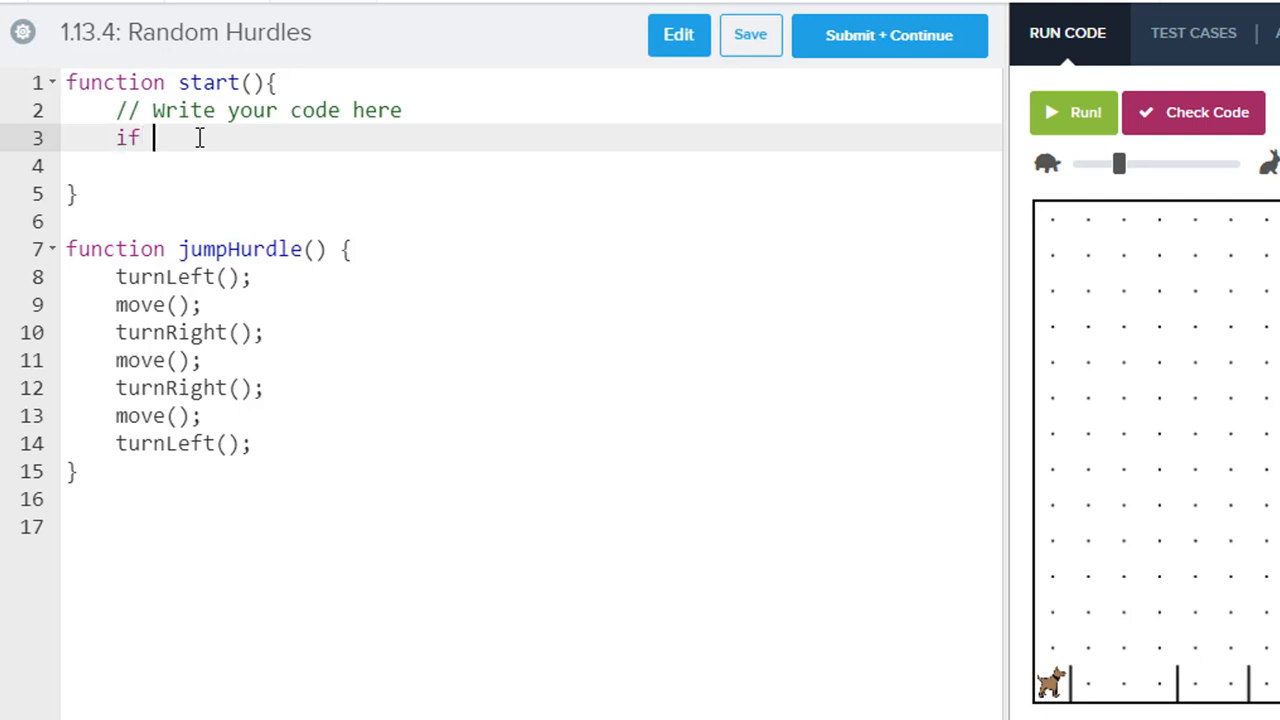
{"action": "type", "text": "()"}
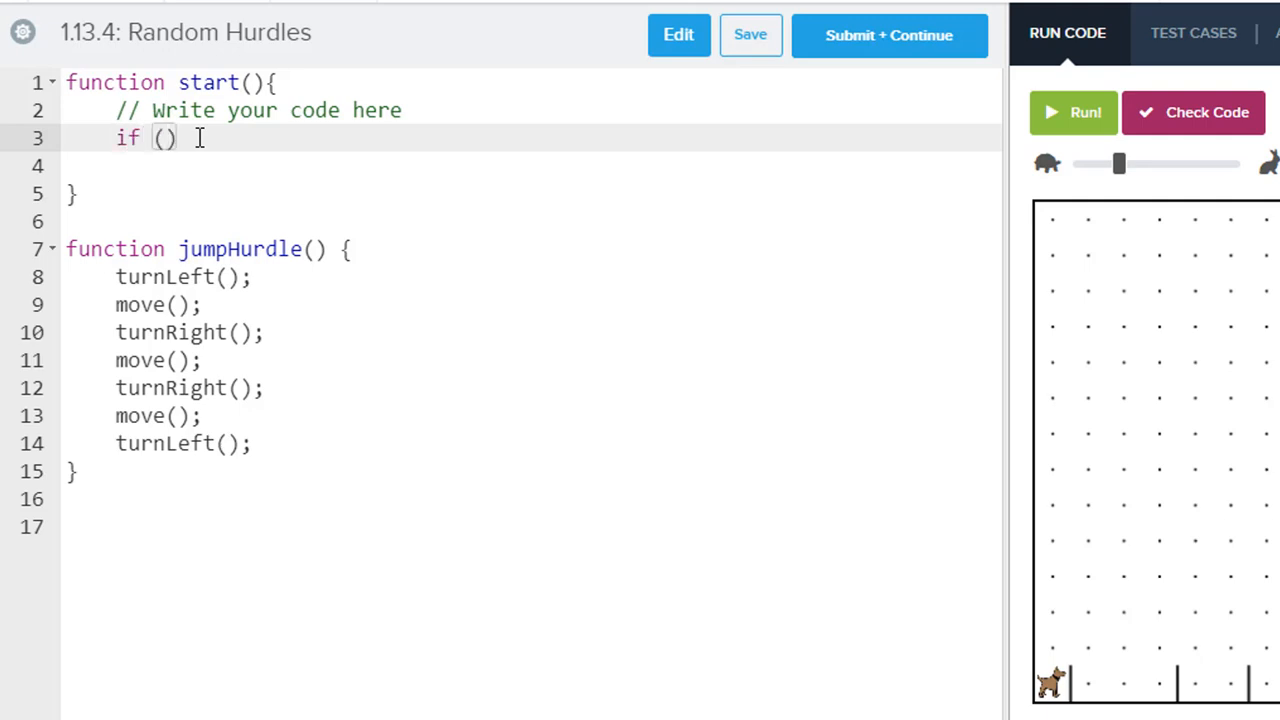
{"action": "type", "text": "frontIsB"}
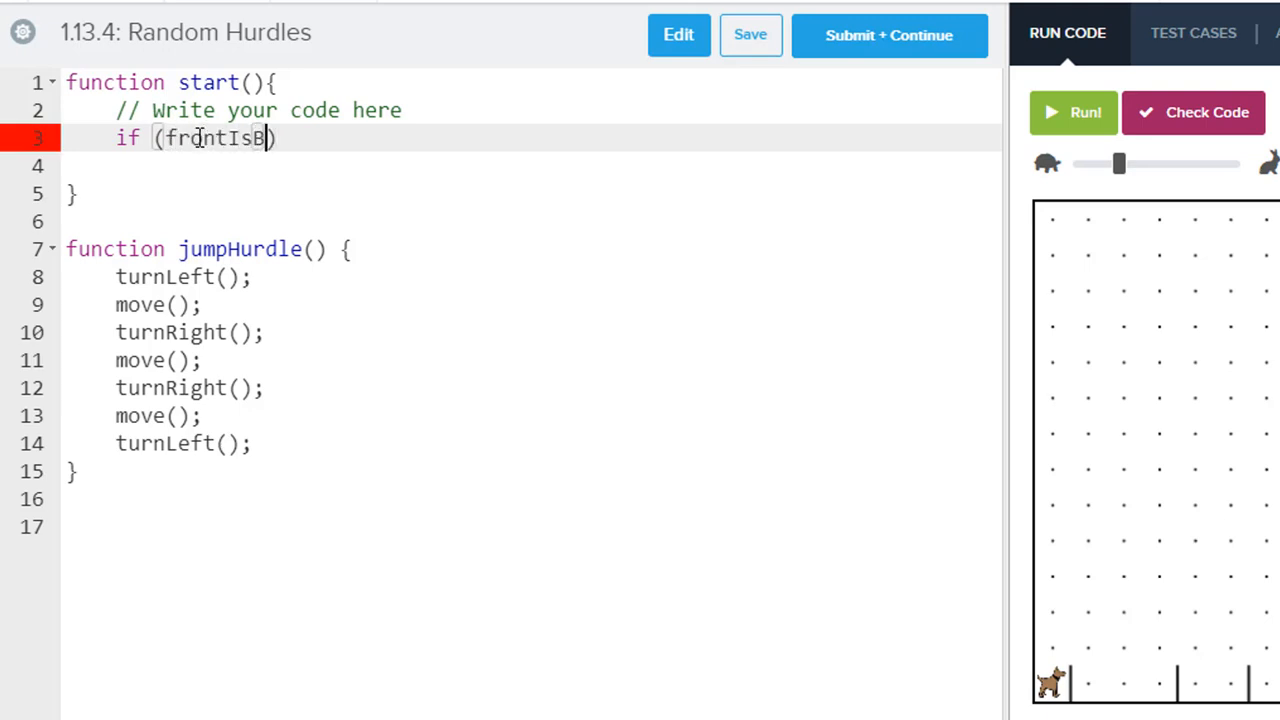
{"action": "type", "text": "locked"}
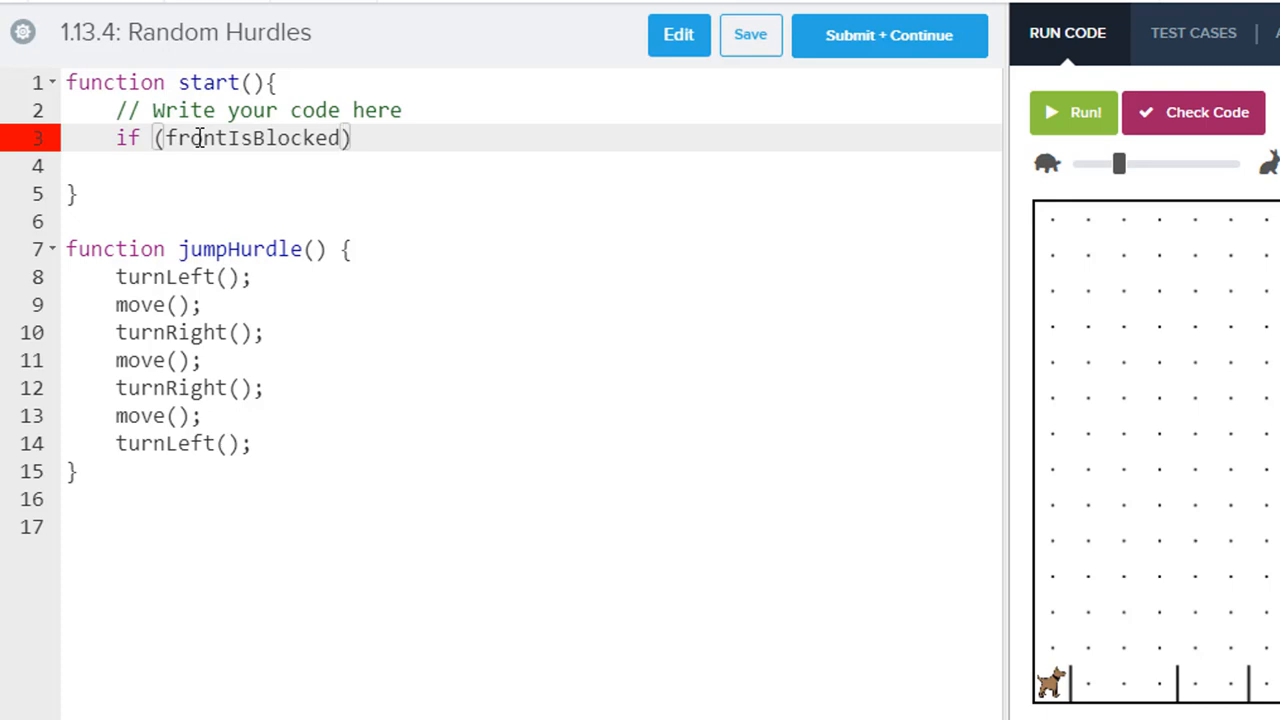
{"action": "type", "text": "()"}
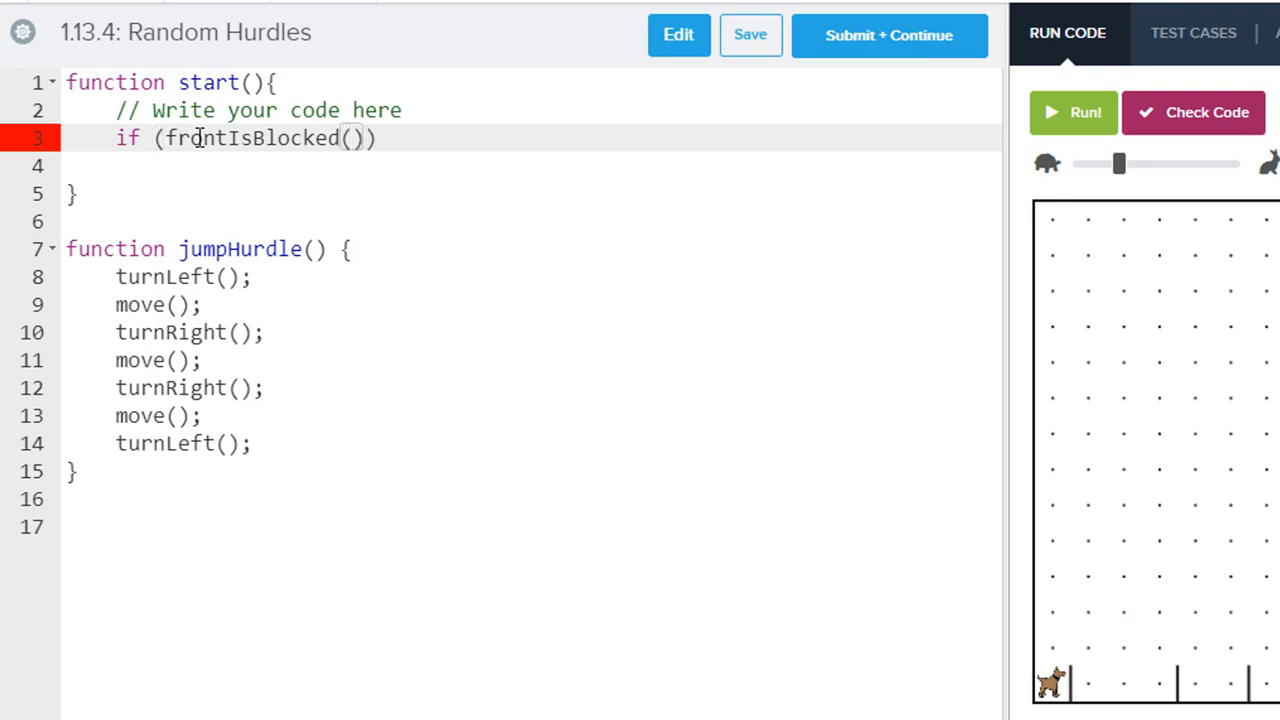
{"action": "type", "text": "{"}
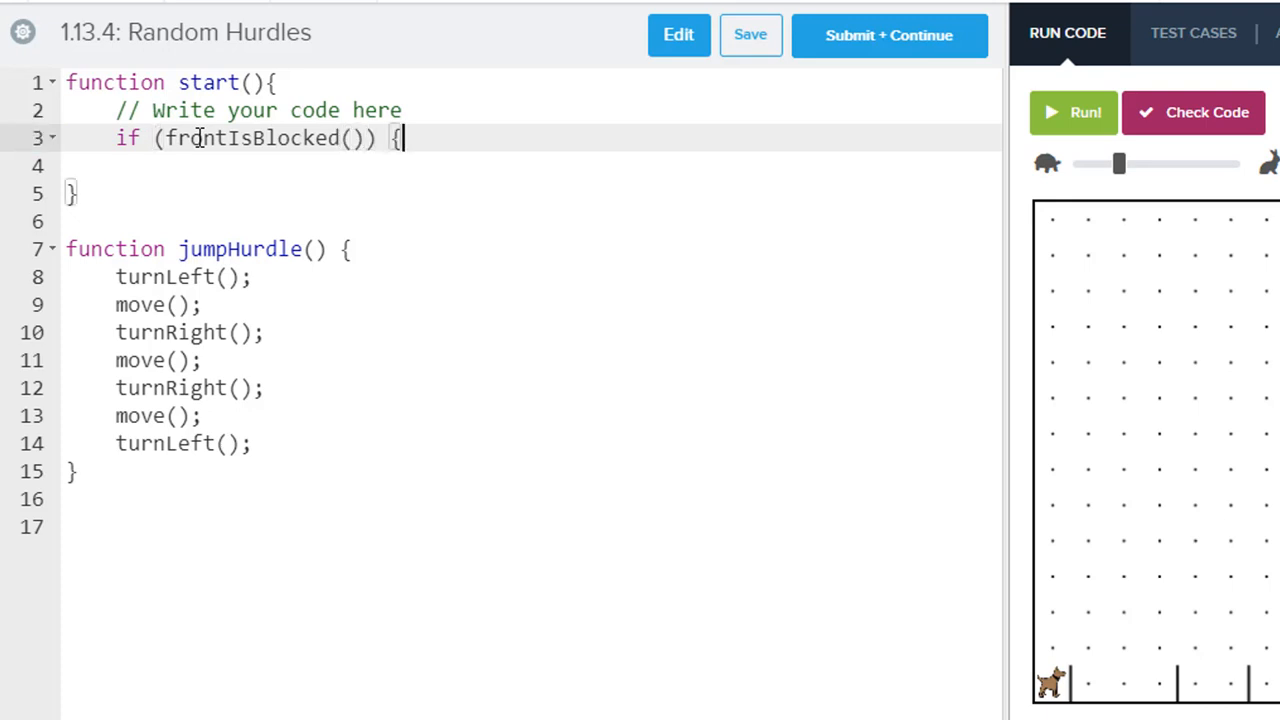
{"action": "type", "text": "jumpHurdle"}
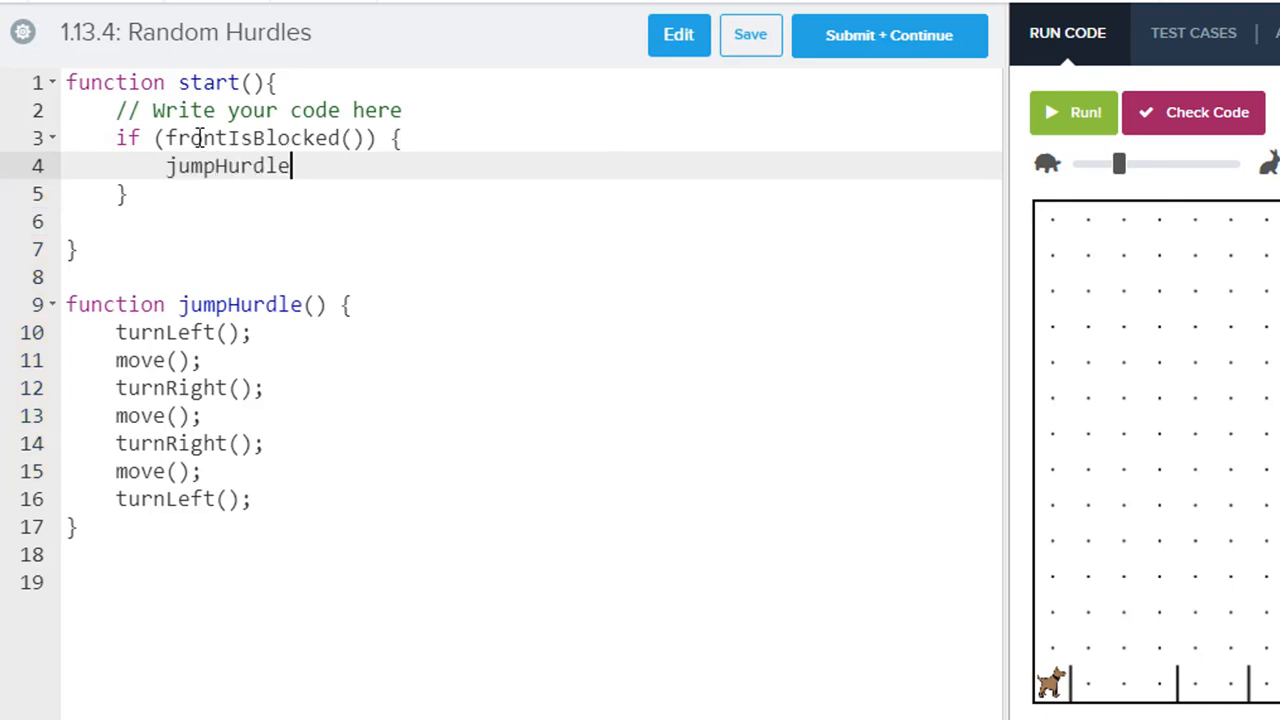
{"action": "type", "text": "();"}
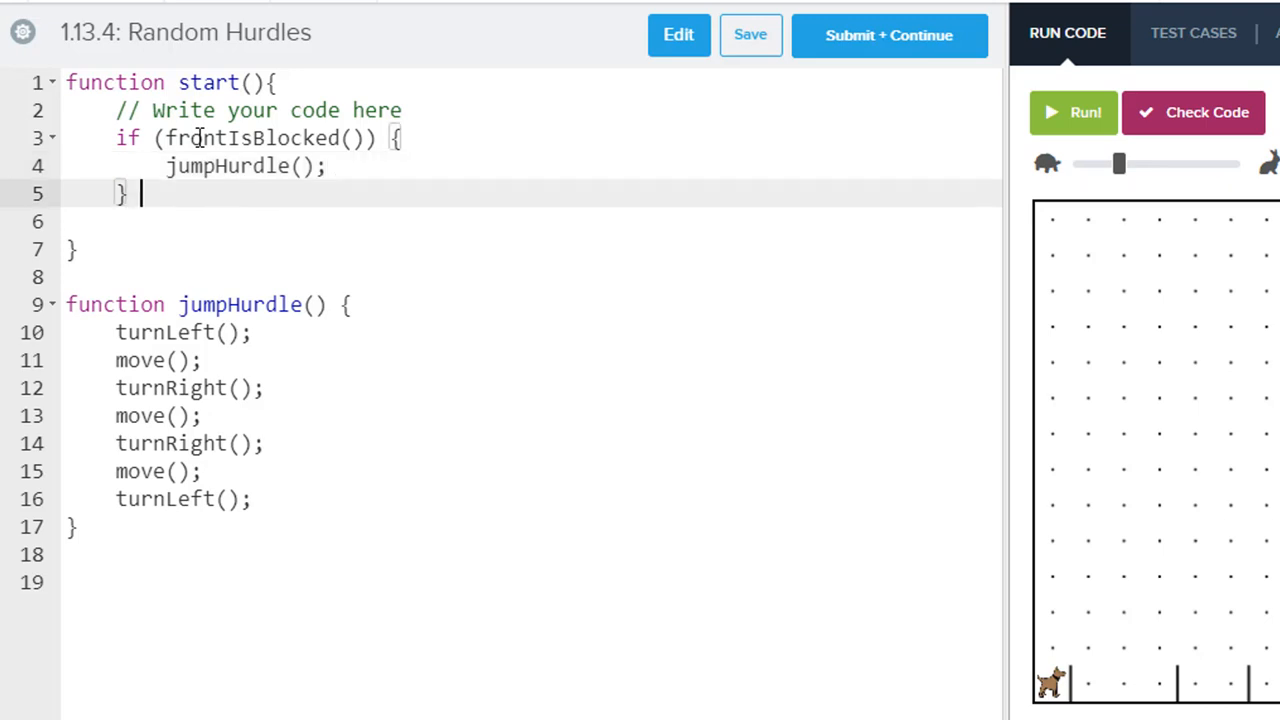
- Add the else branch calling move()
{"action": "type", "text": "else"}
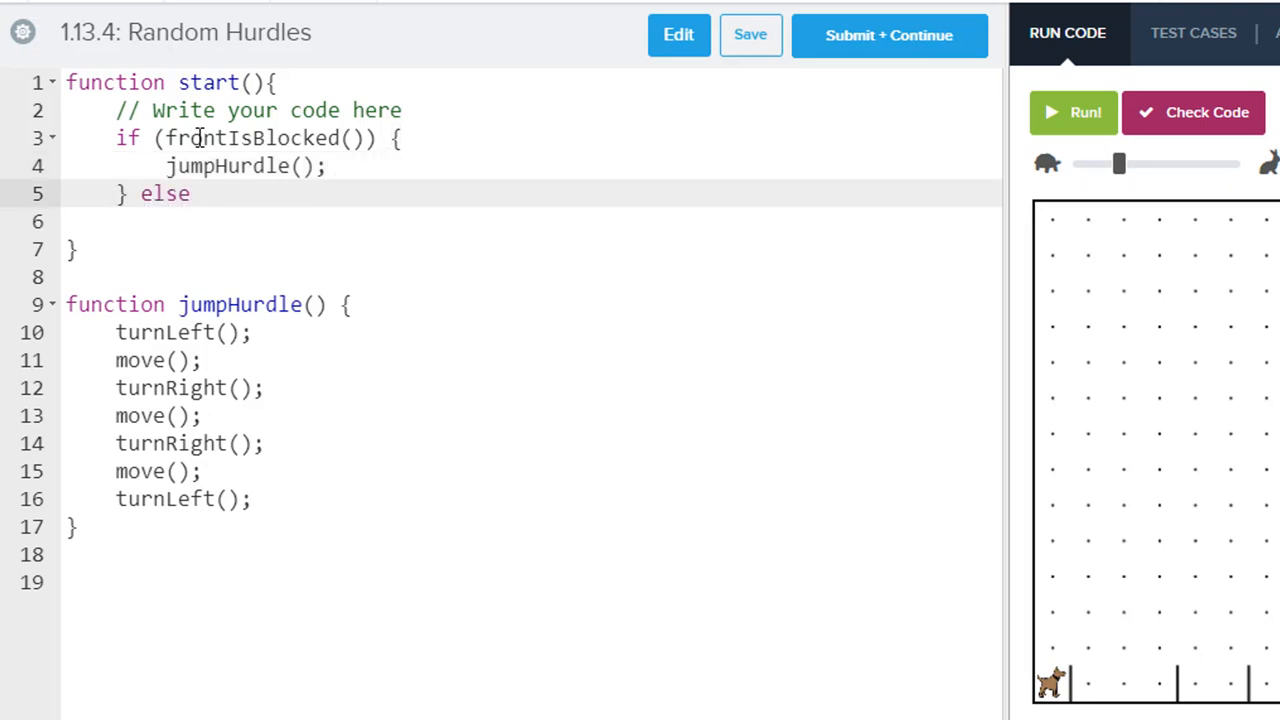
{"action": "type", "text": "{"}
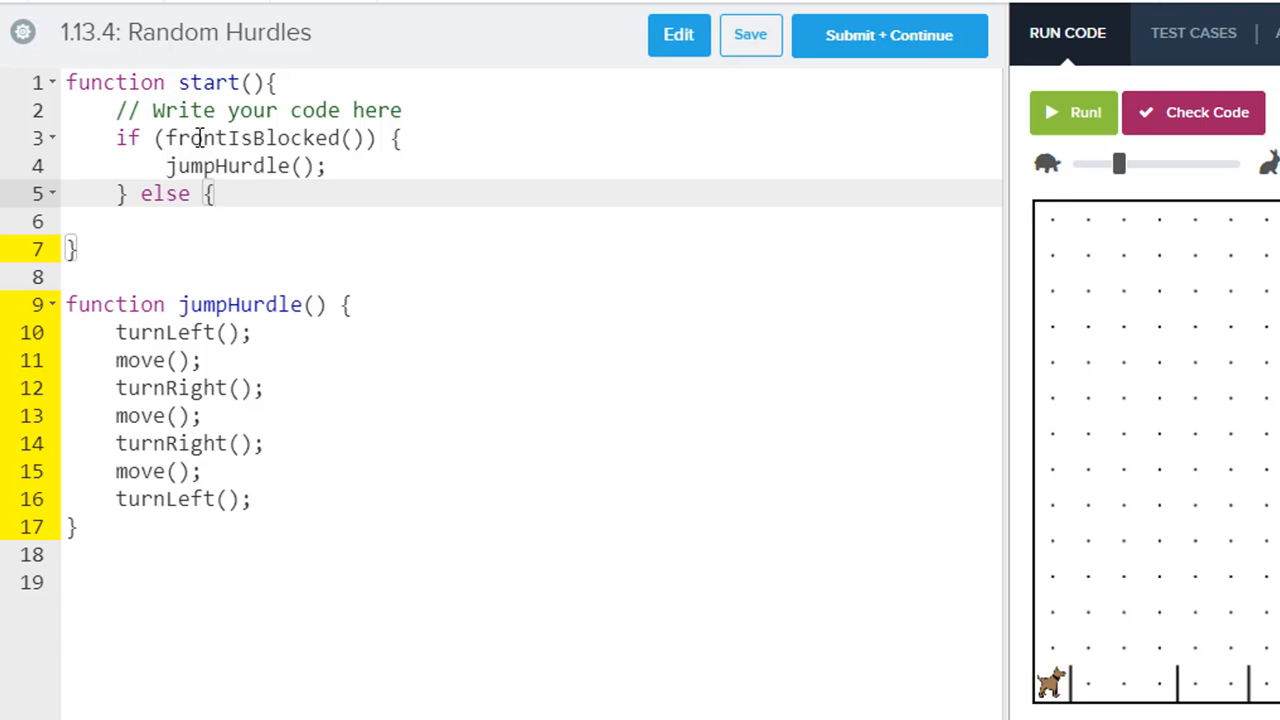
{"action": "type", "text": "move"}
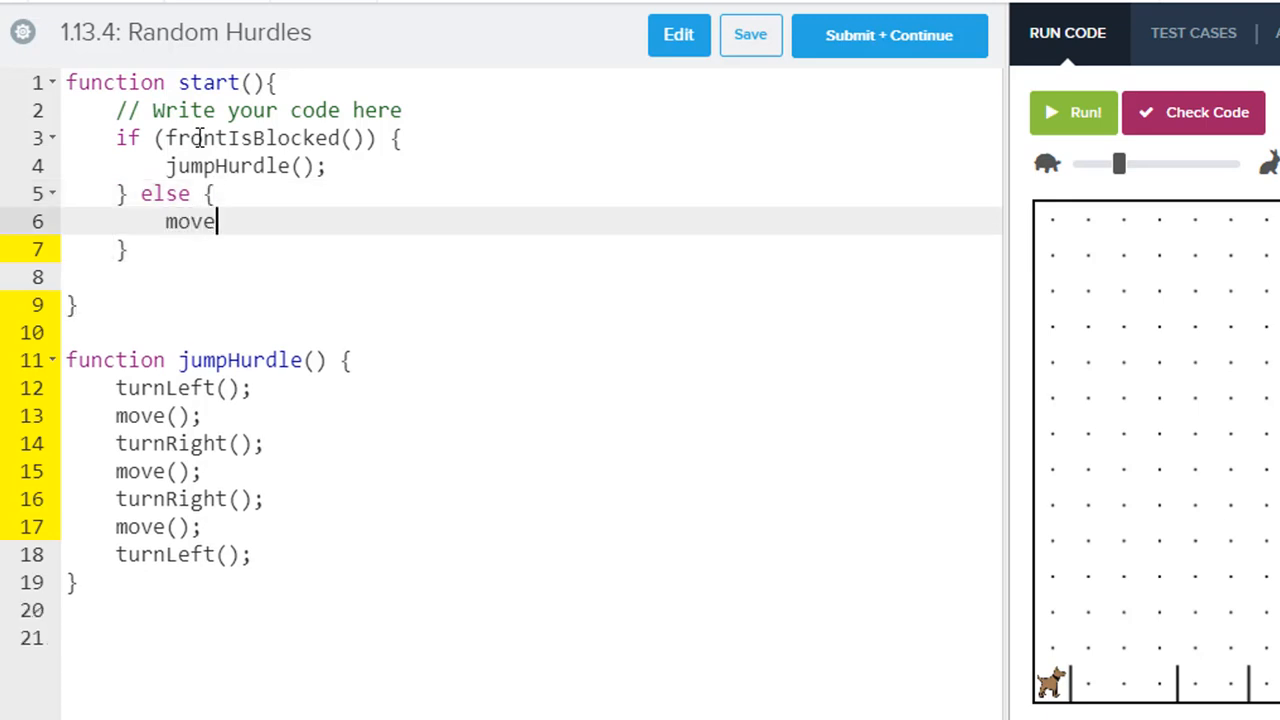
{"action": "type", "text": "();"}
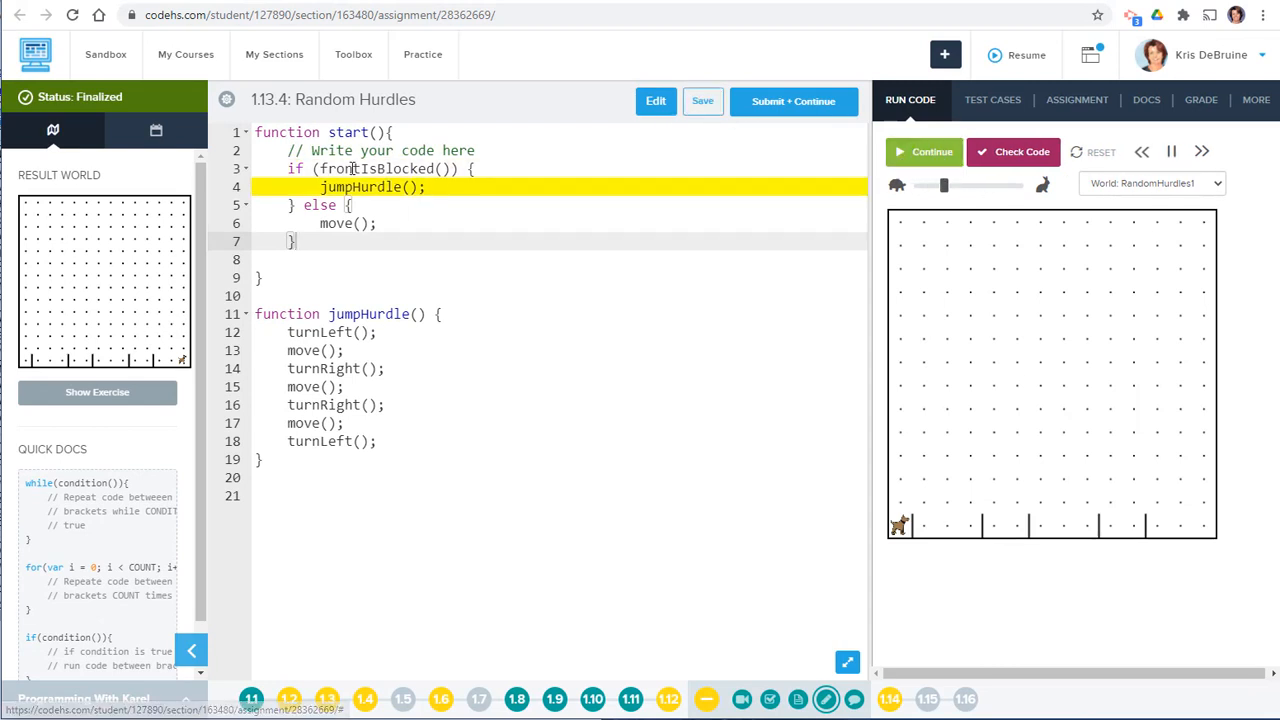
- Step through the run until Karel stops on avenue 2, then view the failing test cases
{"action": "left_click", "coordinate": [931, 151]}
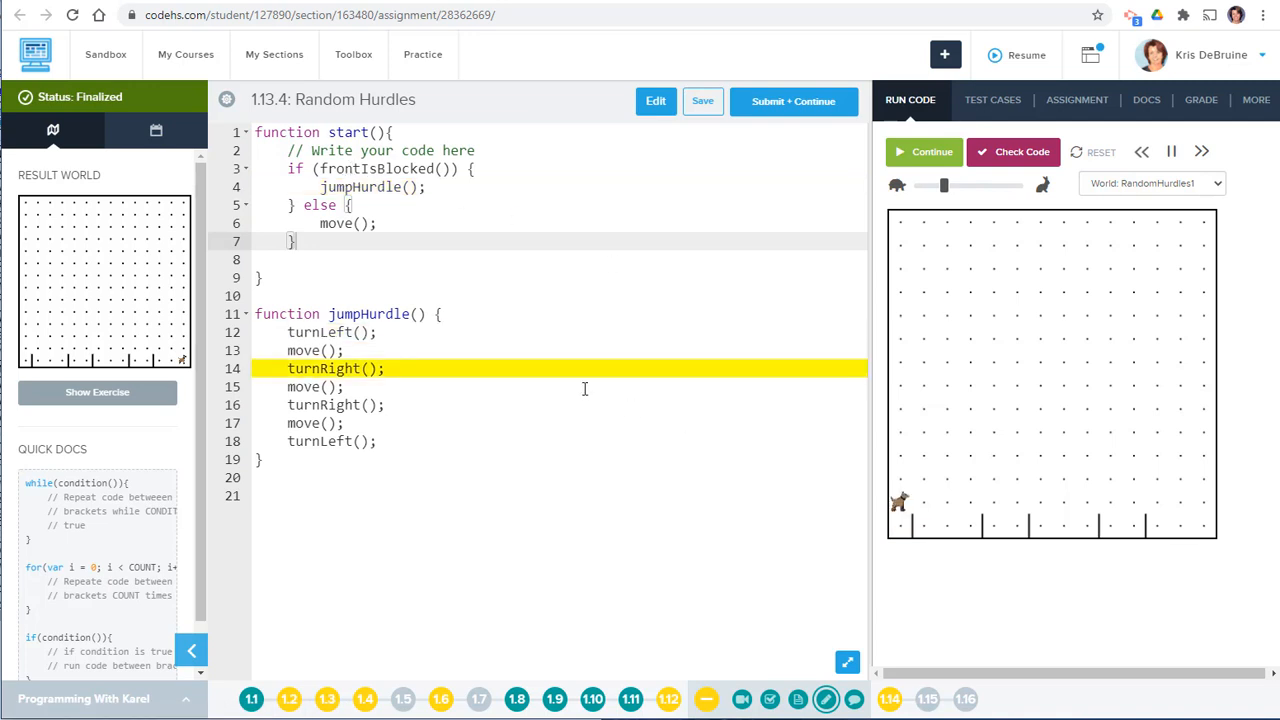
{"action": "left_click", "coordinate": [924, 152]}
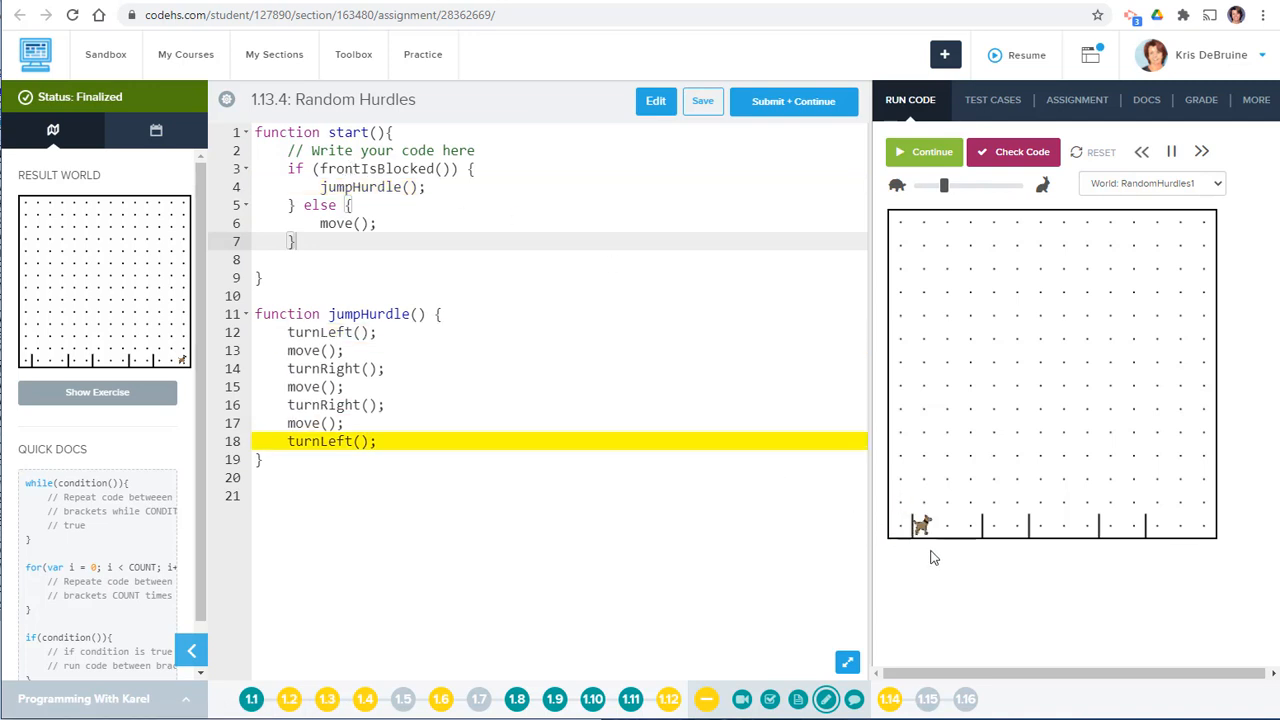
{"action": "left_click", "coordinate": [930, 152]}
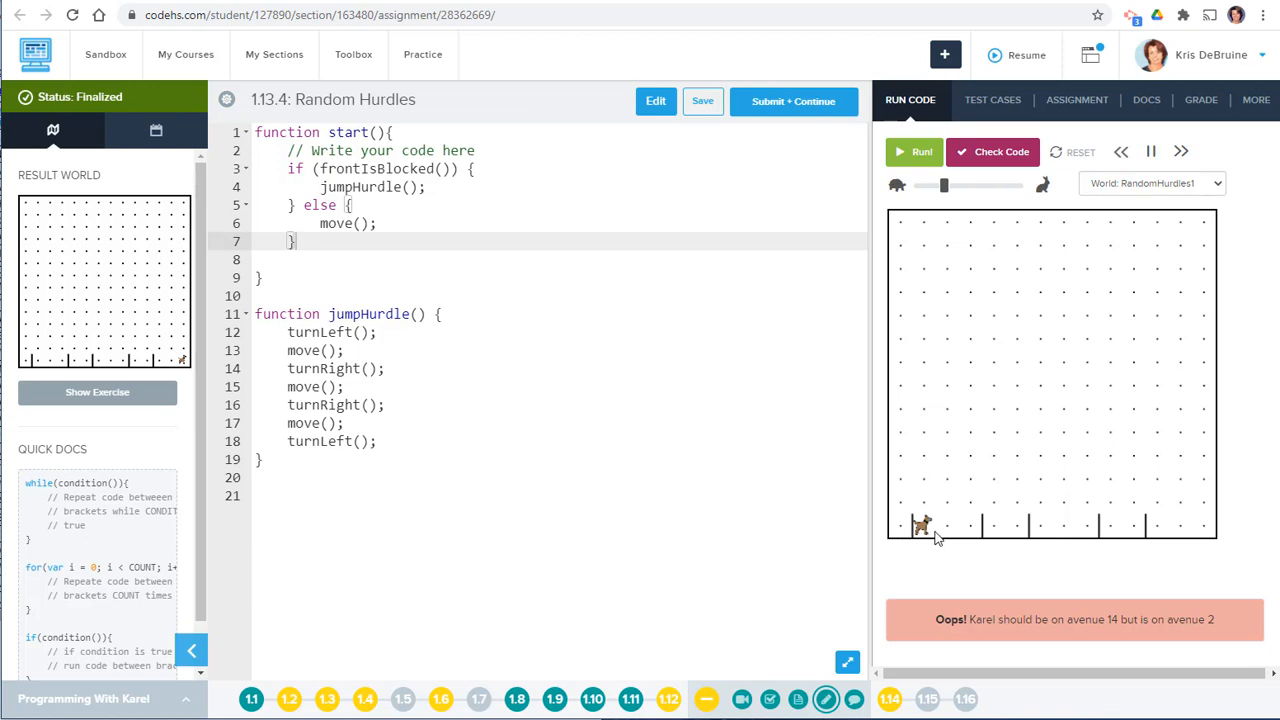
{"action": "mouse_move", "coordinate": [1060, 255]}
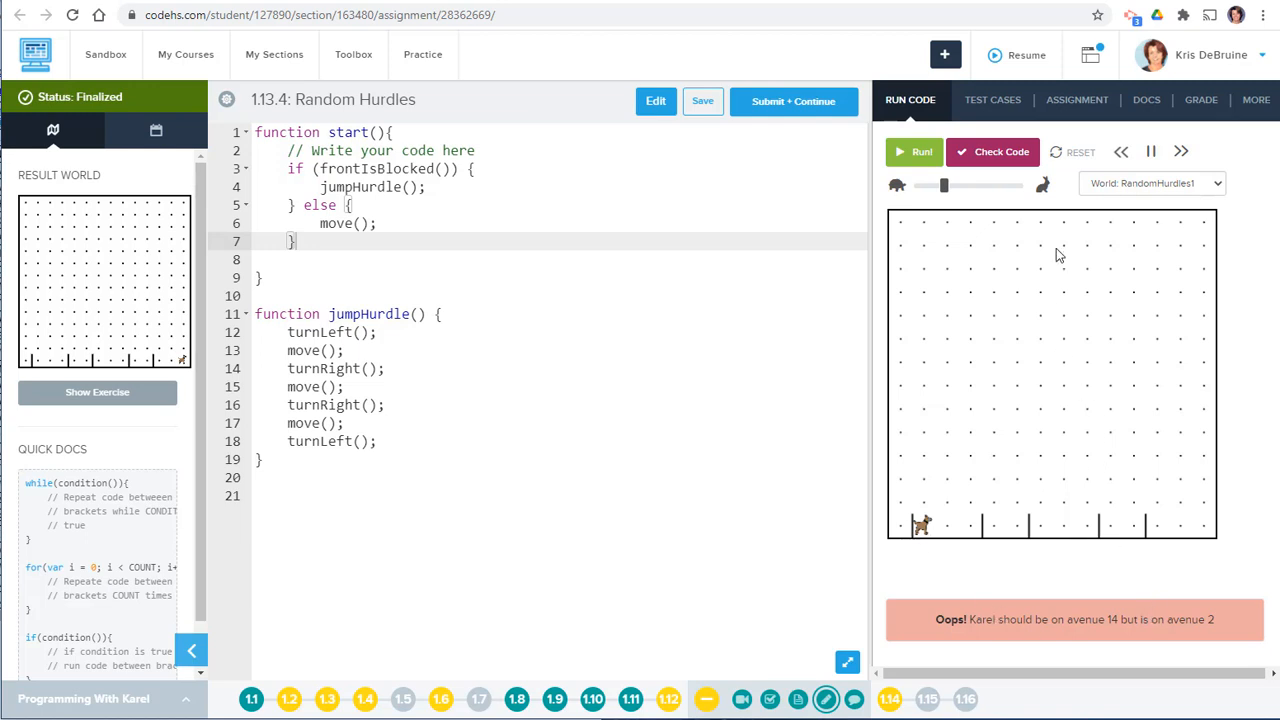
{"action": "left_click", "coordinate": [992, 99]}
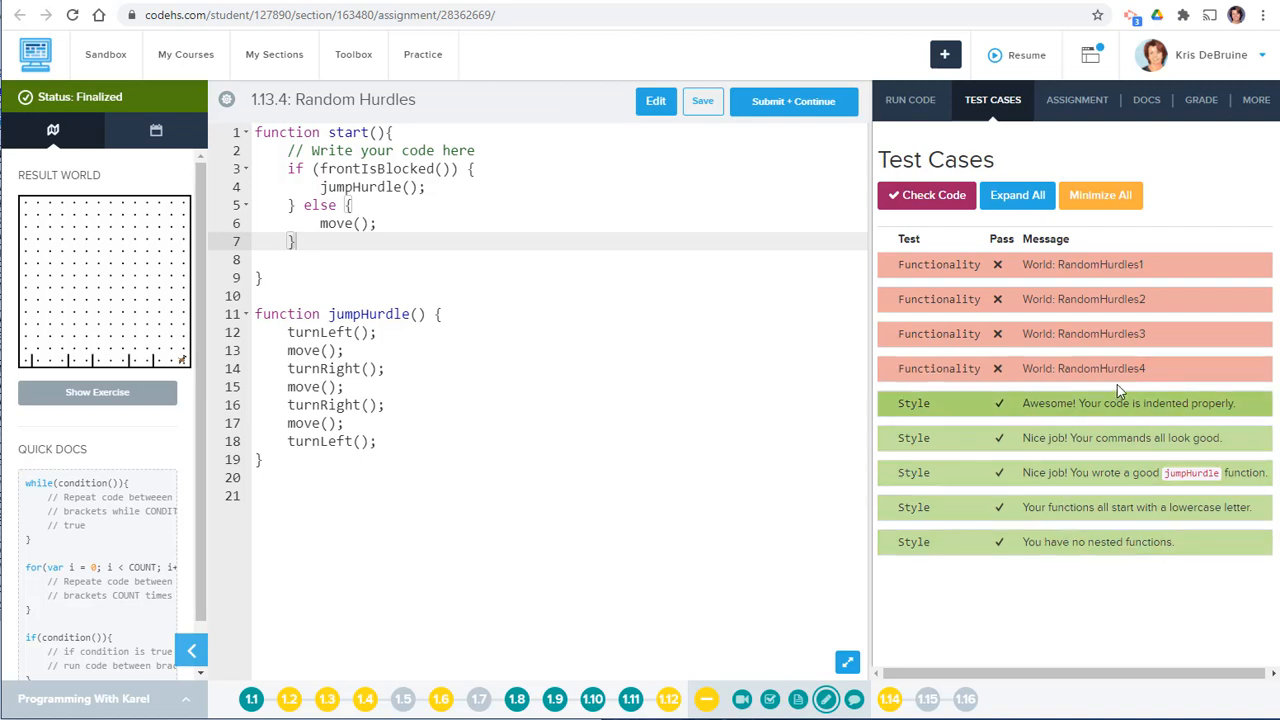
{"action": "mouse_move", "coordinate": [1069, 285]}
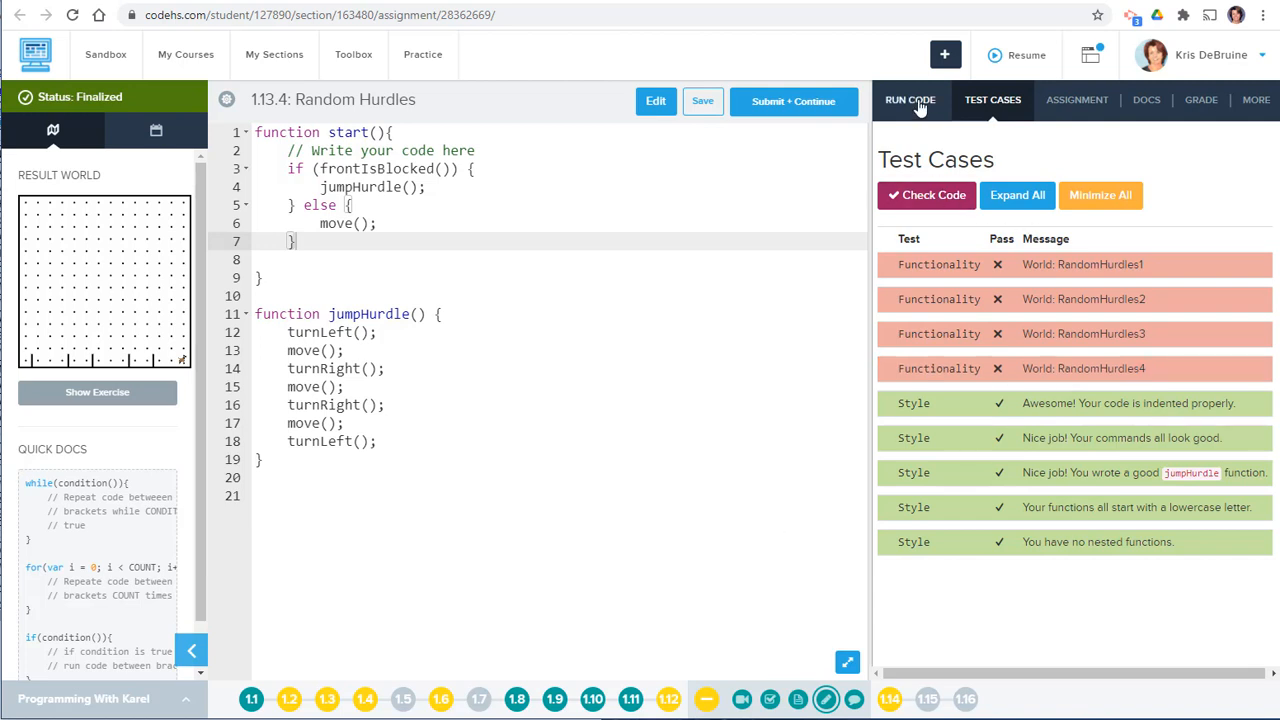
- Return to the Karel world view from the test cases
{"action": "left_click", "coordinate": [909, 100]}
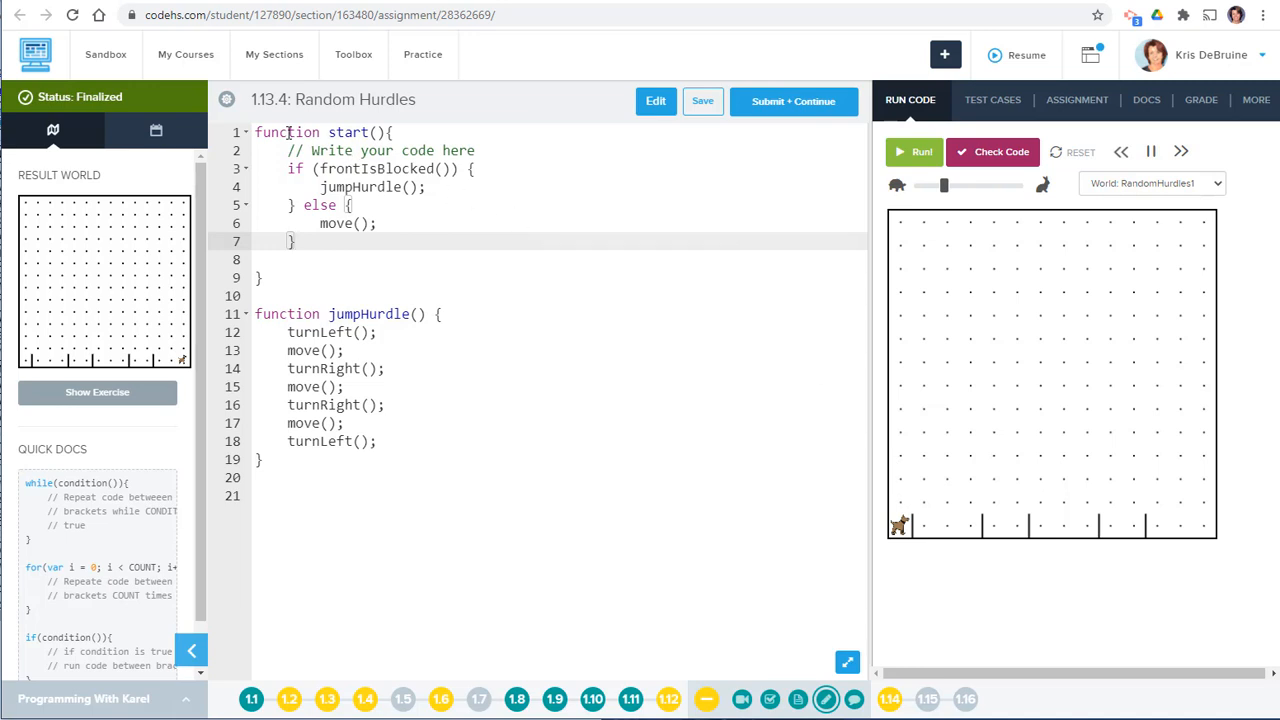
{"action": "mouse_move", "coordinate": [918, 533]}
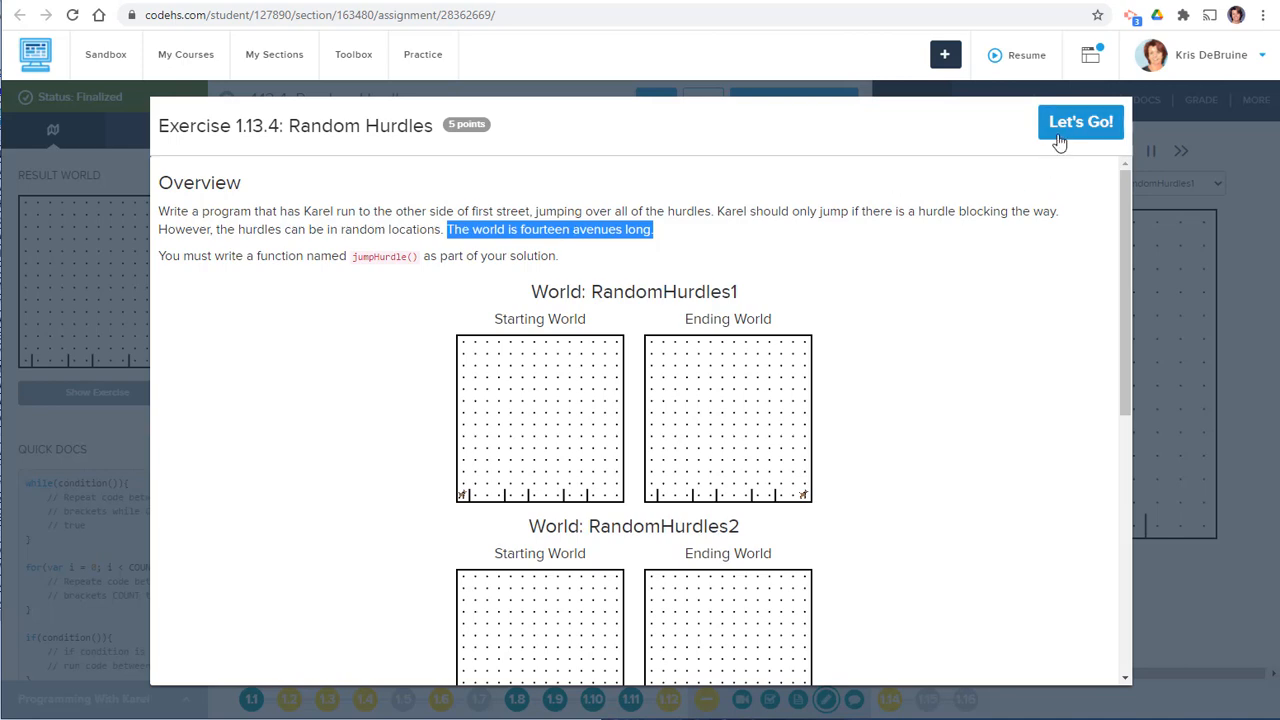
- Close the exercise overview to get back to the code
{"action": "left_click", "coordinate": [1080, 121]}
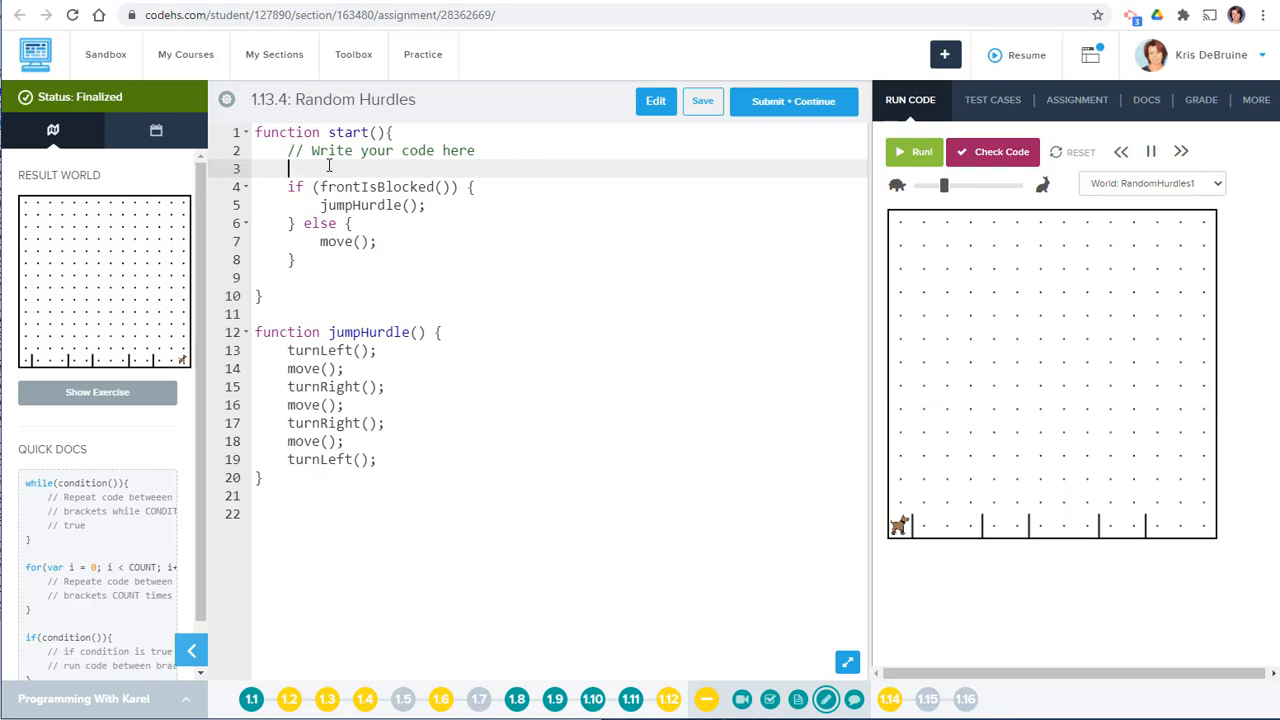
- Wrap the if/else in for (var i = 0; i < 13; i++)
{"action": "type", "text": "for (v"}
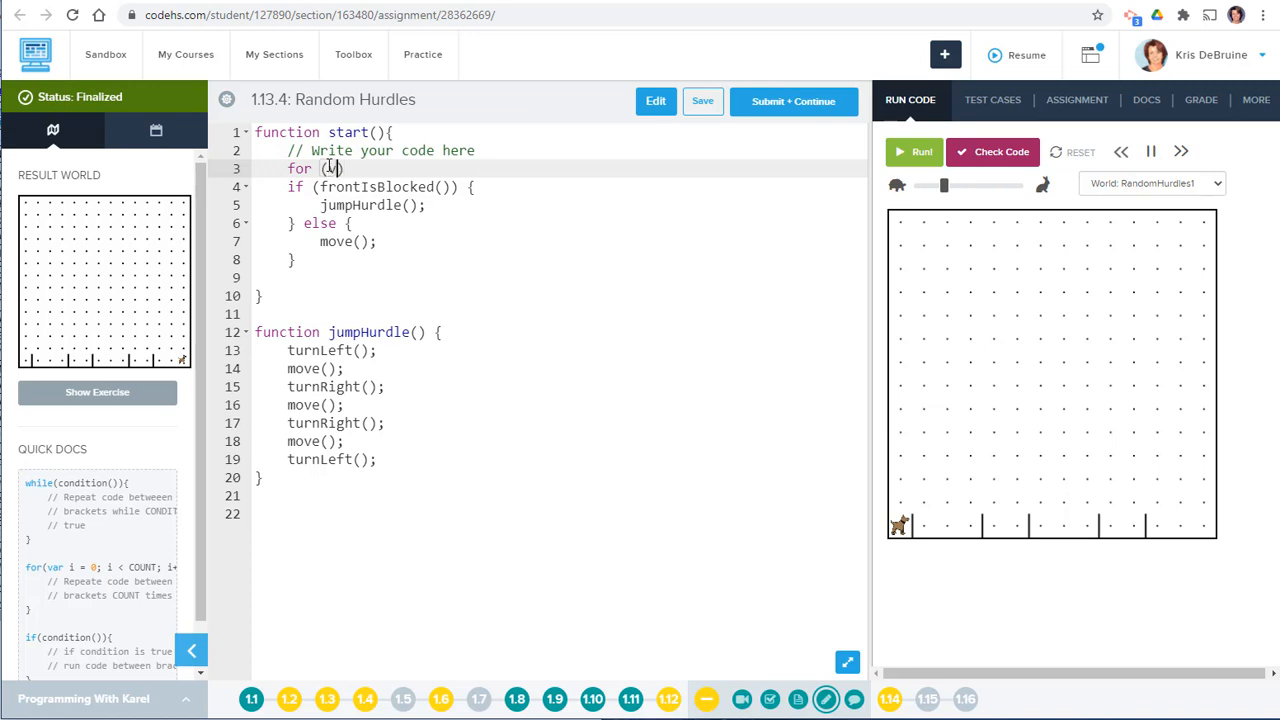
{"action": "type", "text": "var i ="}
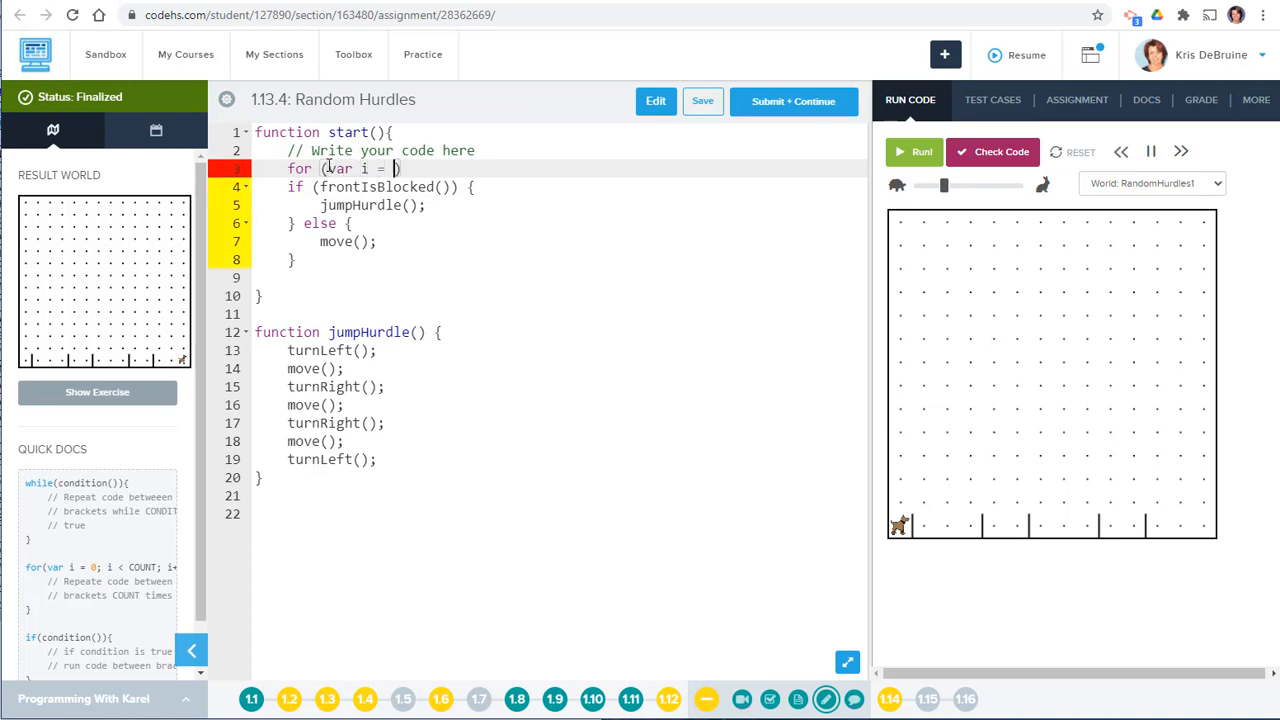
{"action": "type", "text": "0; i <"}
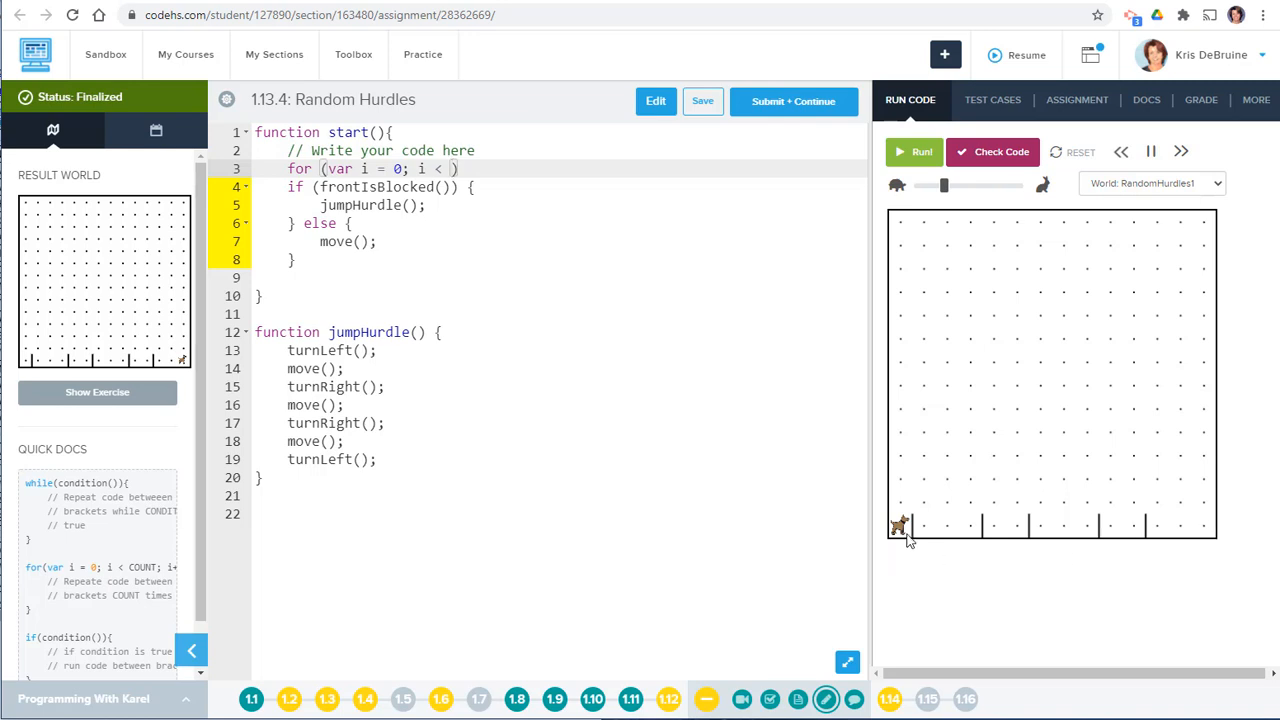
{"action": "mouse_move", "coordinate": [903, 542]}
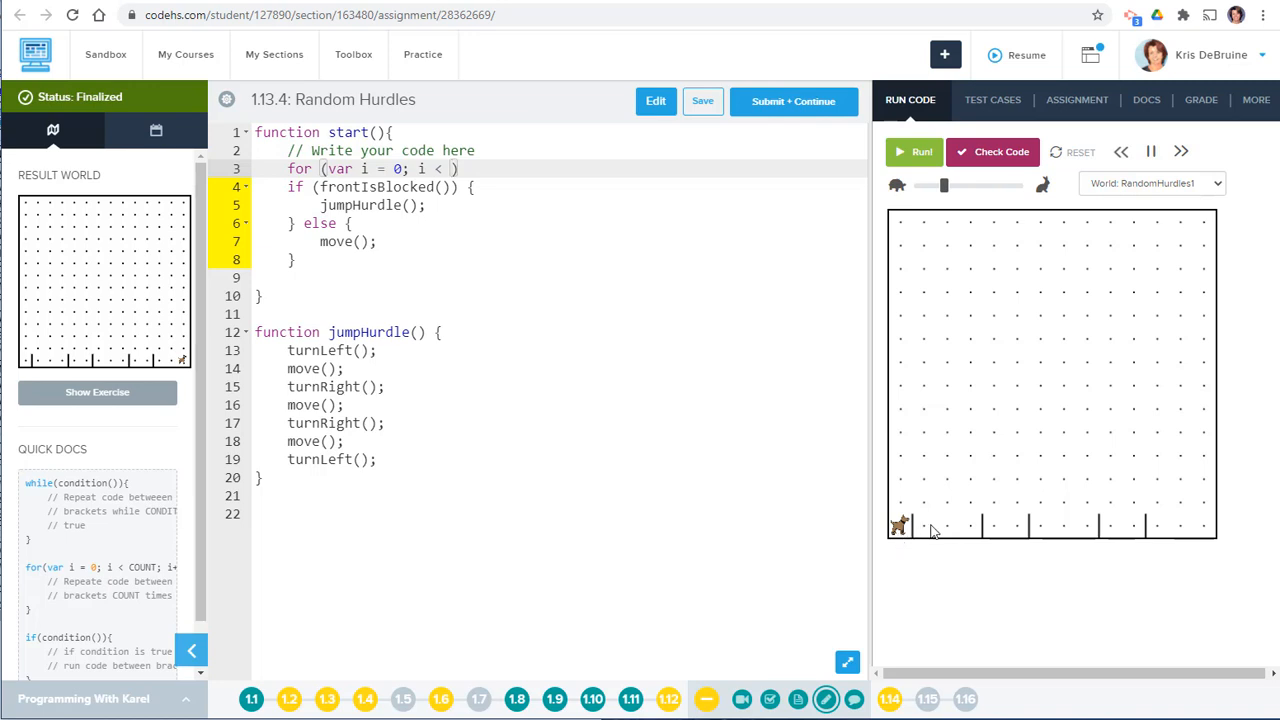
{"action": "mouse_move", "coordinate": [1065, 533]}
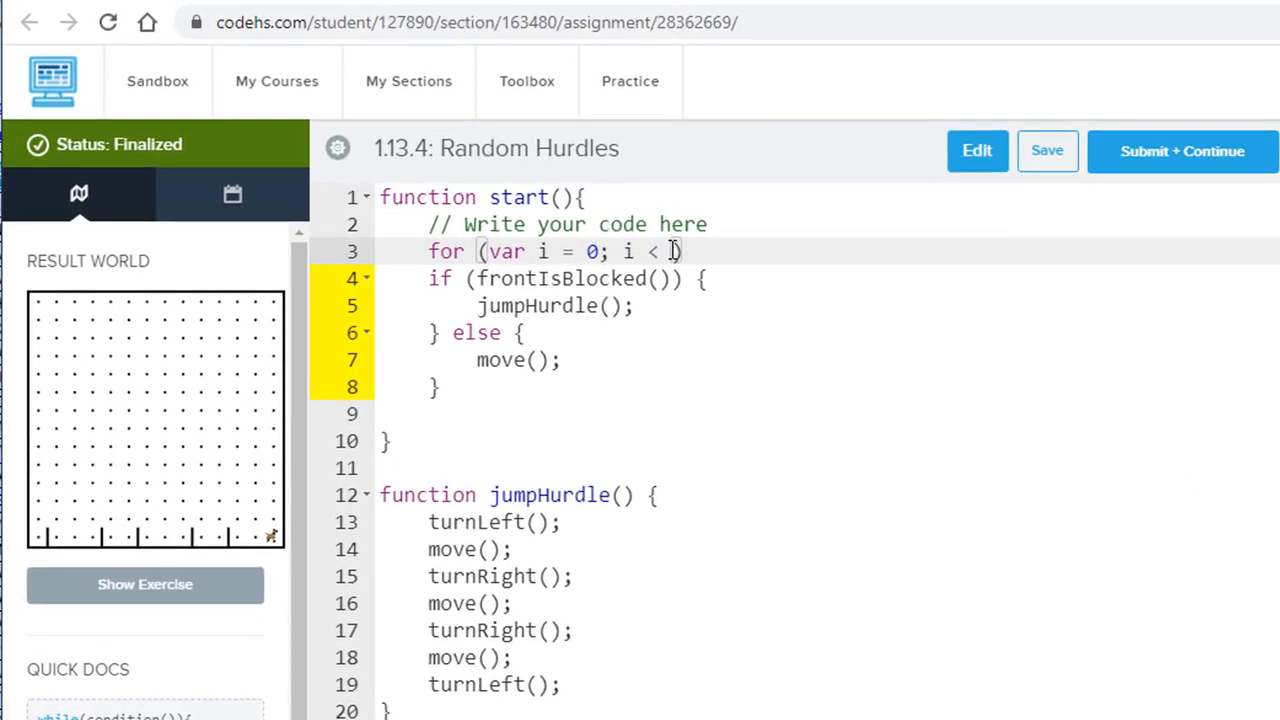
{"action": "type", "text": "13,"}
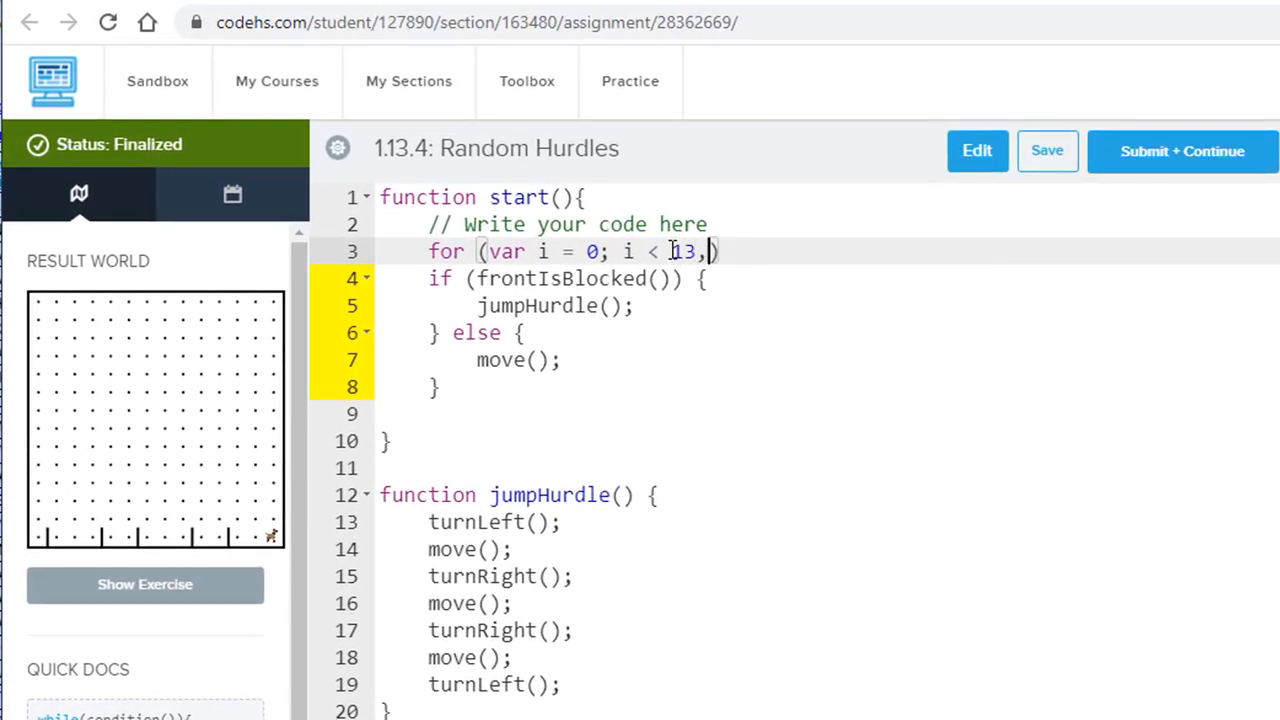
{"action": "type", "text": "i"}
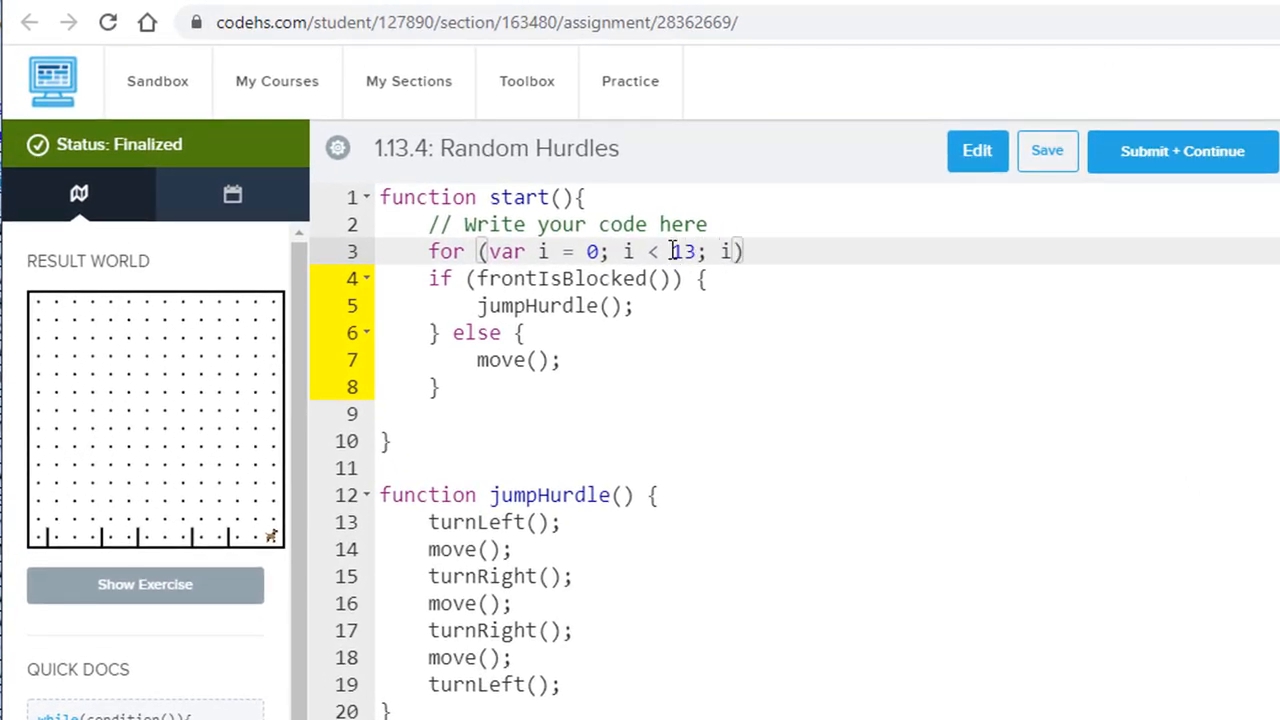
{"action": "type", "text": "++"}
{"action": "left_click", "coordinate": [827, 414]}
{"action": "type", "text": "}"}
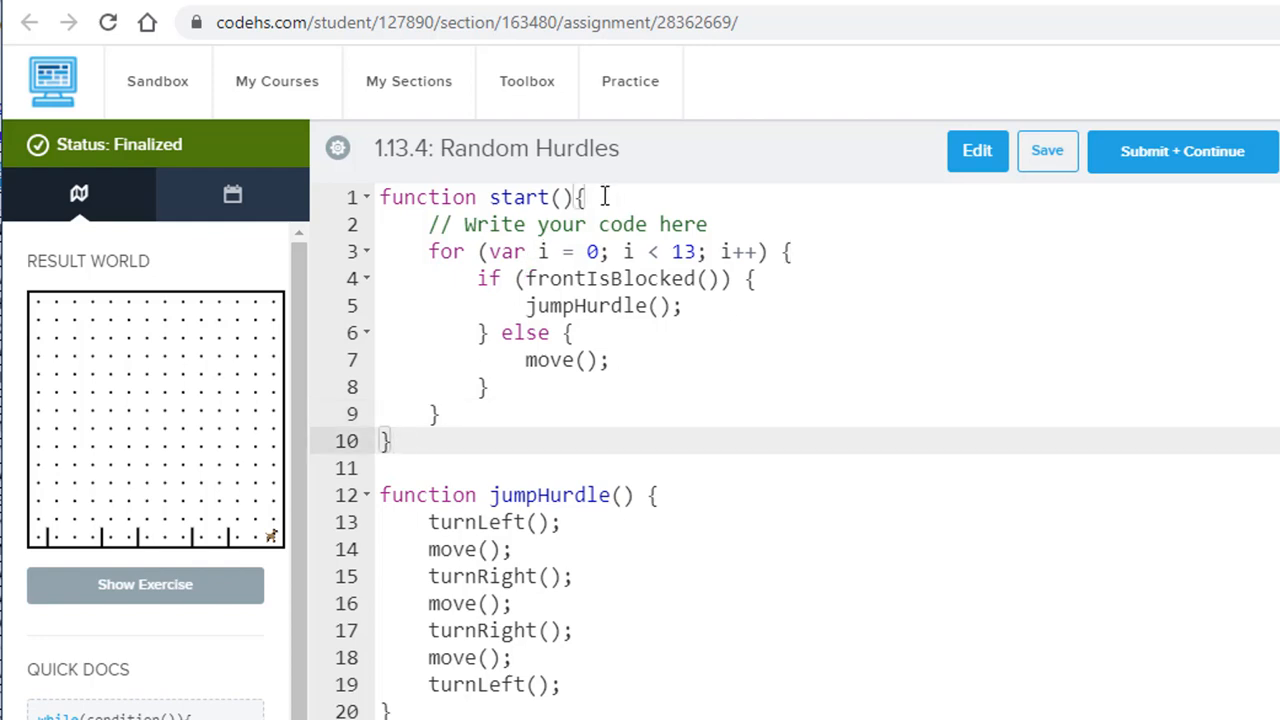
{"action": "mouse_move", "coordinate": [673, 490]}
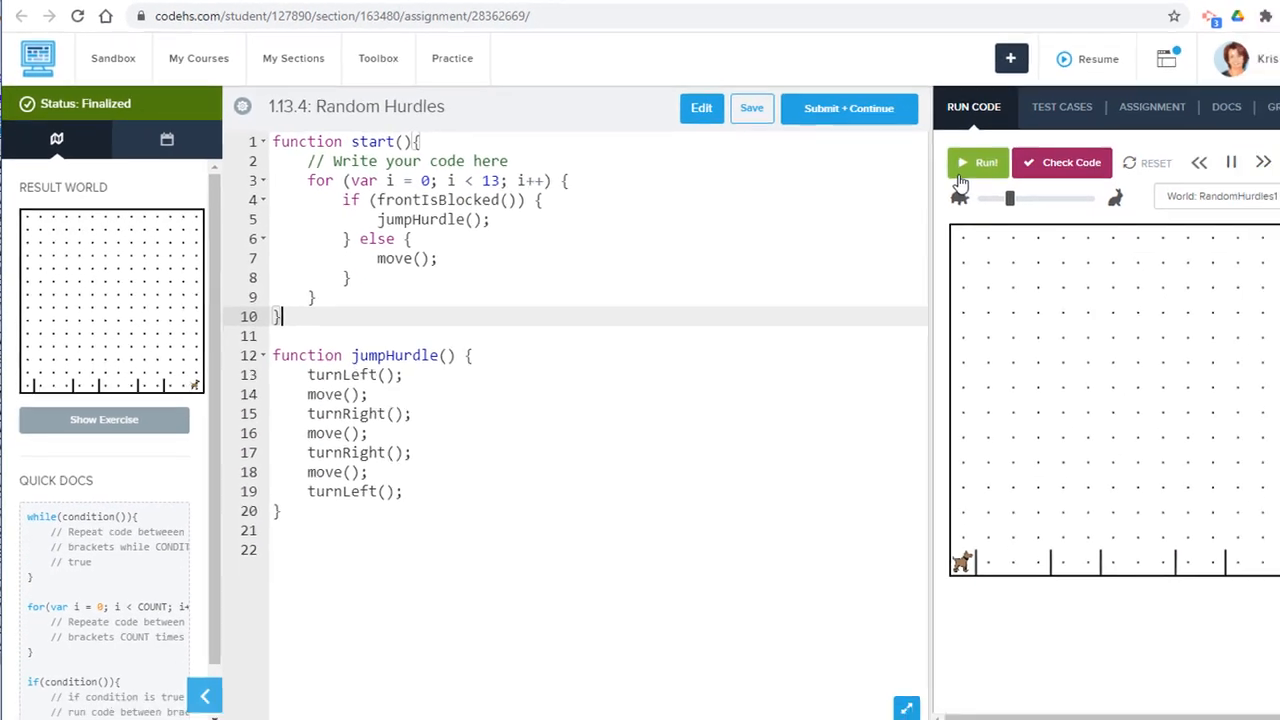
- Run the 13-iteration loop on RandomHurdles1 until Karel reaches the far right with 'Nice job!'
{"action": "left_click", "coordinate": [985, 162]}
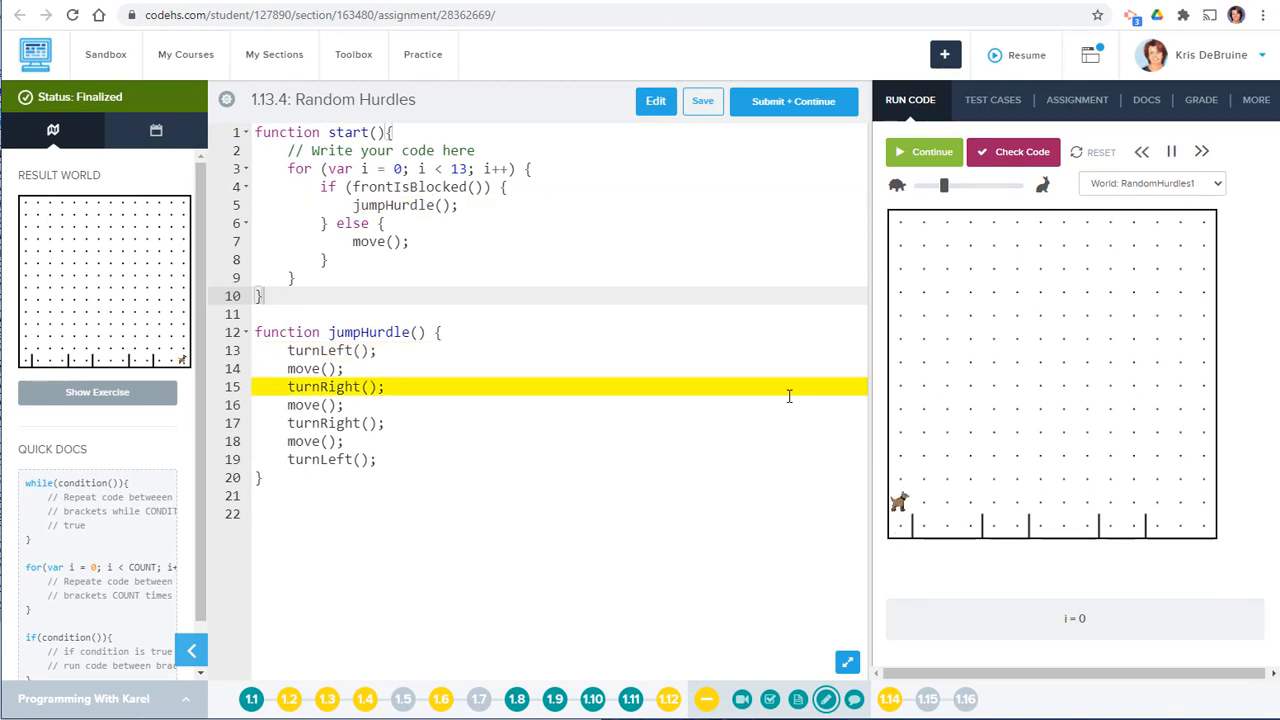
{"action": "left_click", "coordinate": [931, 151]}
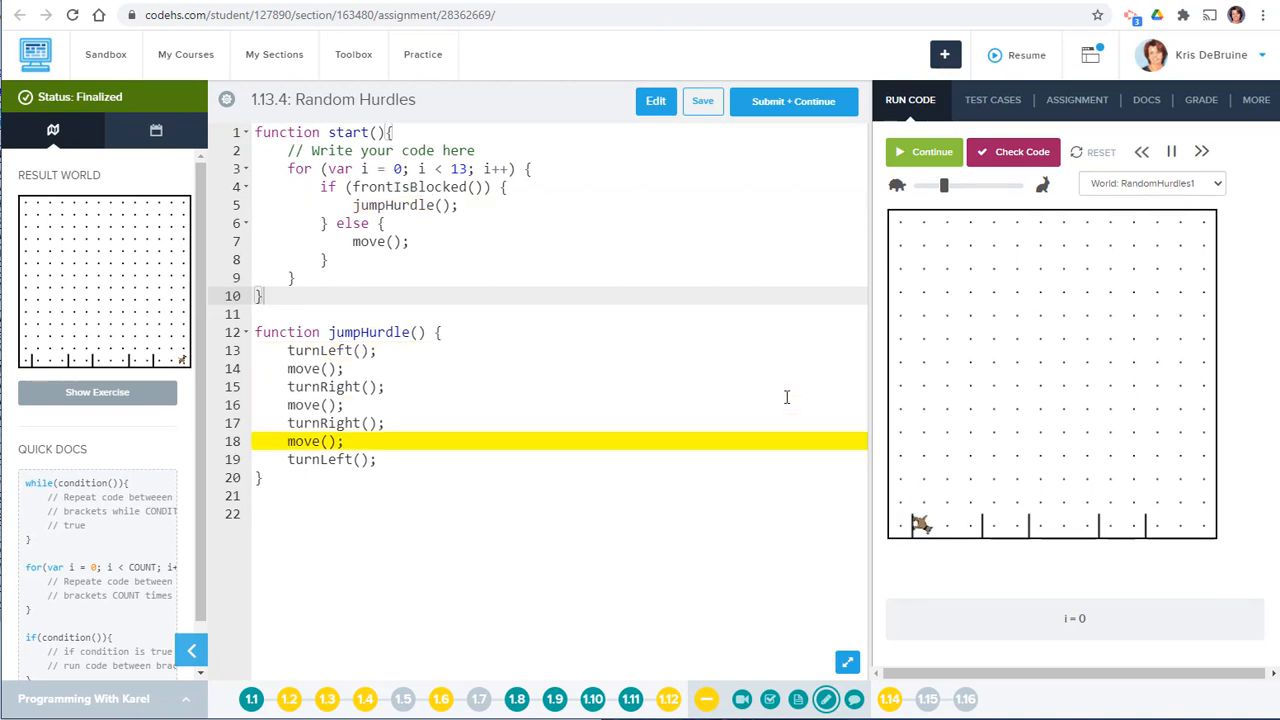
{"action": "left_click", "coordinate": [923, 151]}
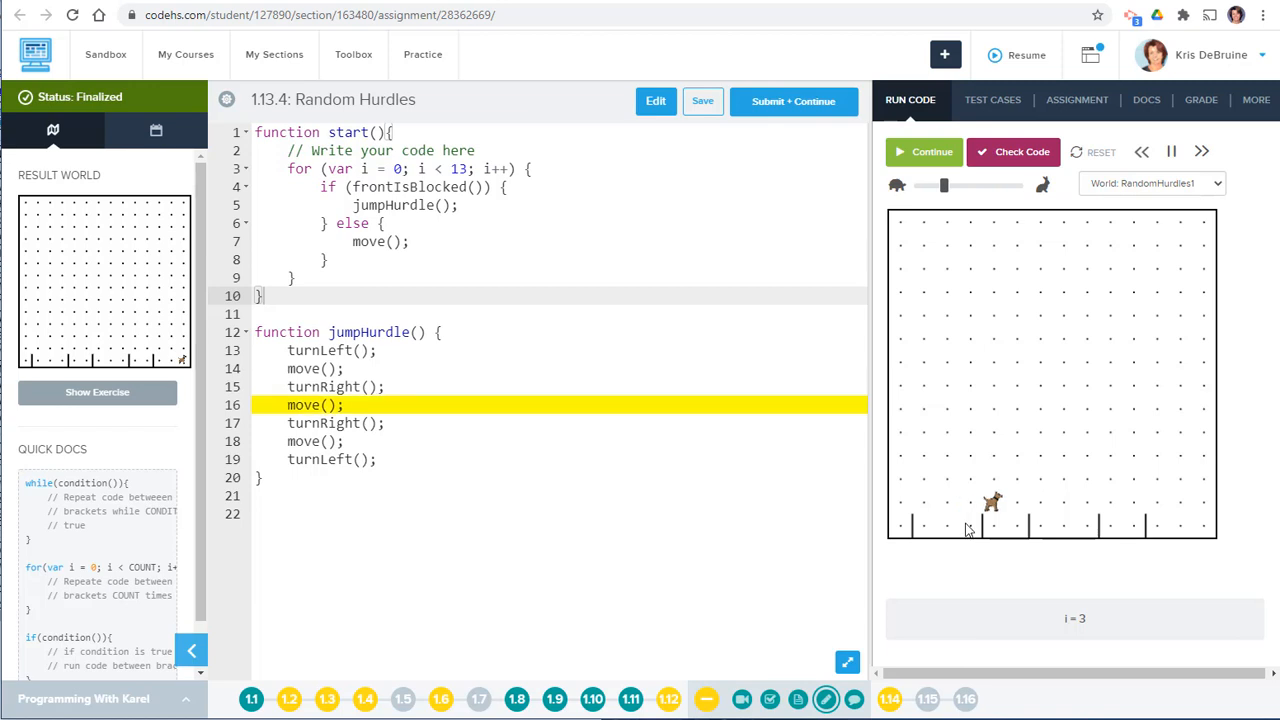
{"action": "left_click", "coordinate": [923, 151]}
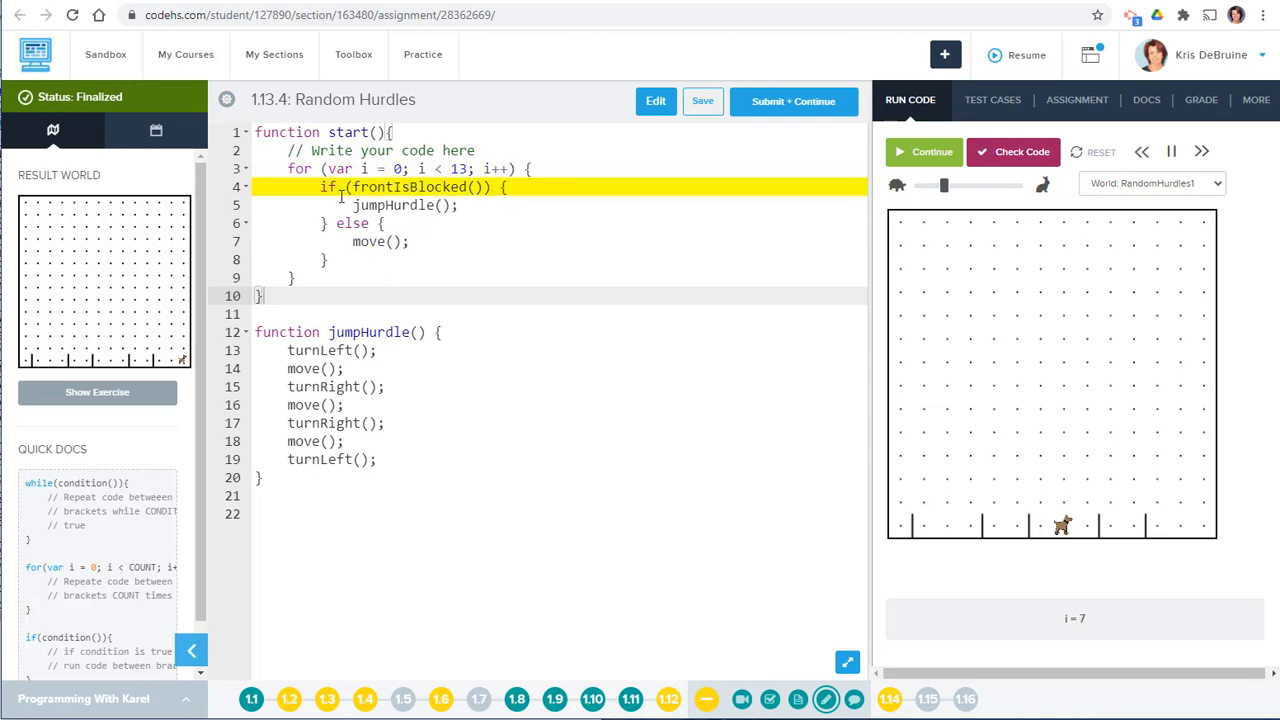
{"action": "left_click", "coordinate": [923, 151]}
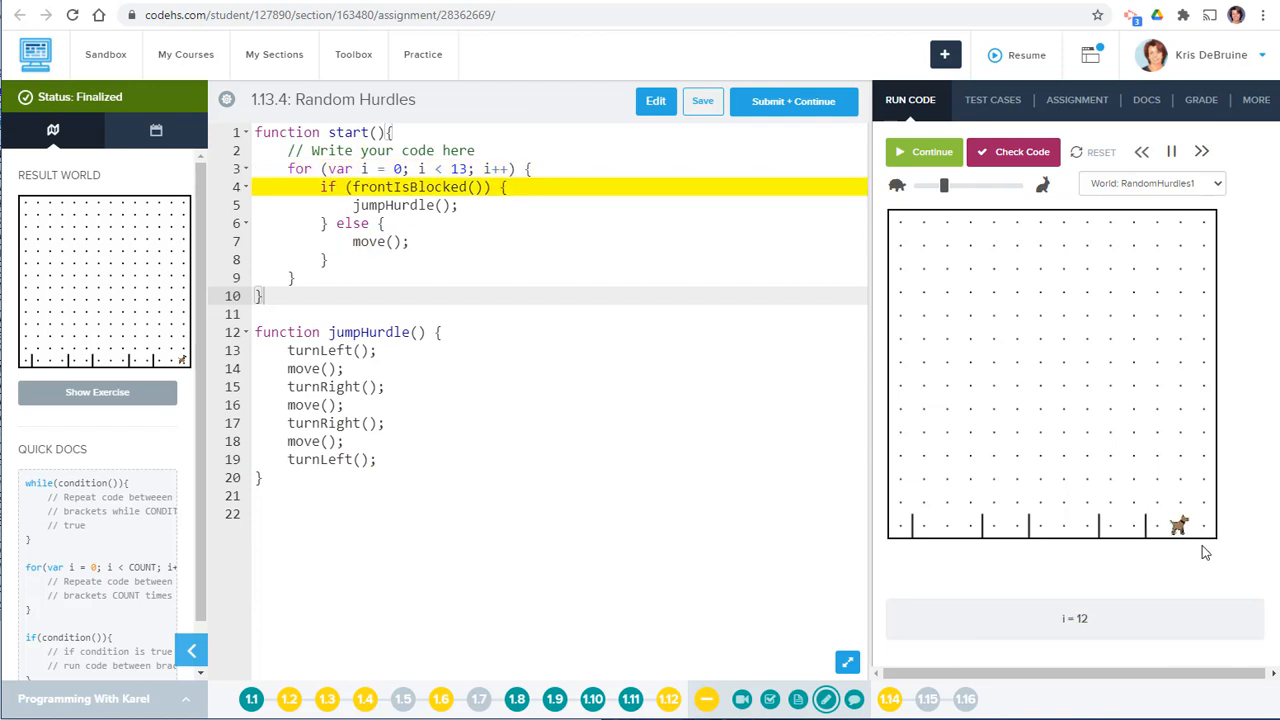
{"action": "left_click", "coordinate": [930, 151]}
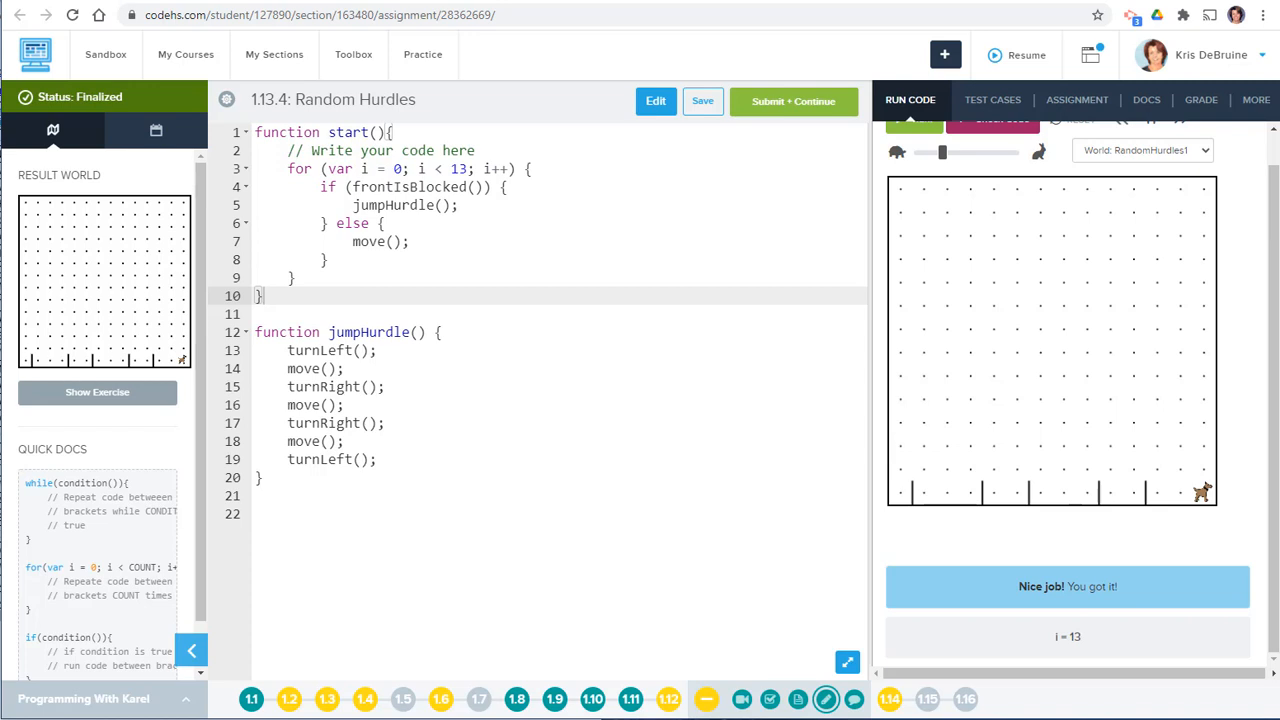
{"action": "mouse_move", "coordinate": [163, 310]}
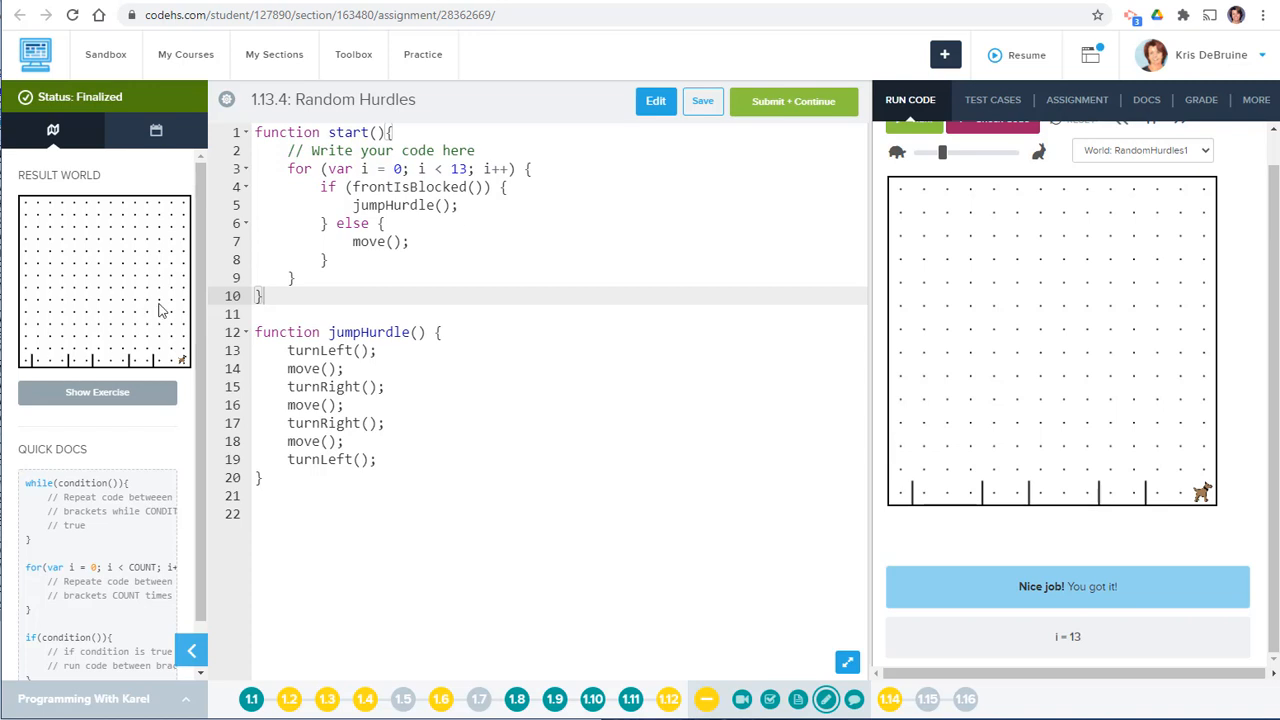
{"action": "mouse_move", "coordinate": [1147, 432]}
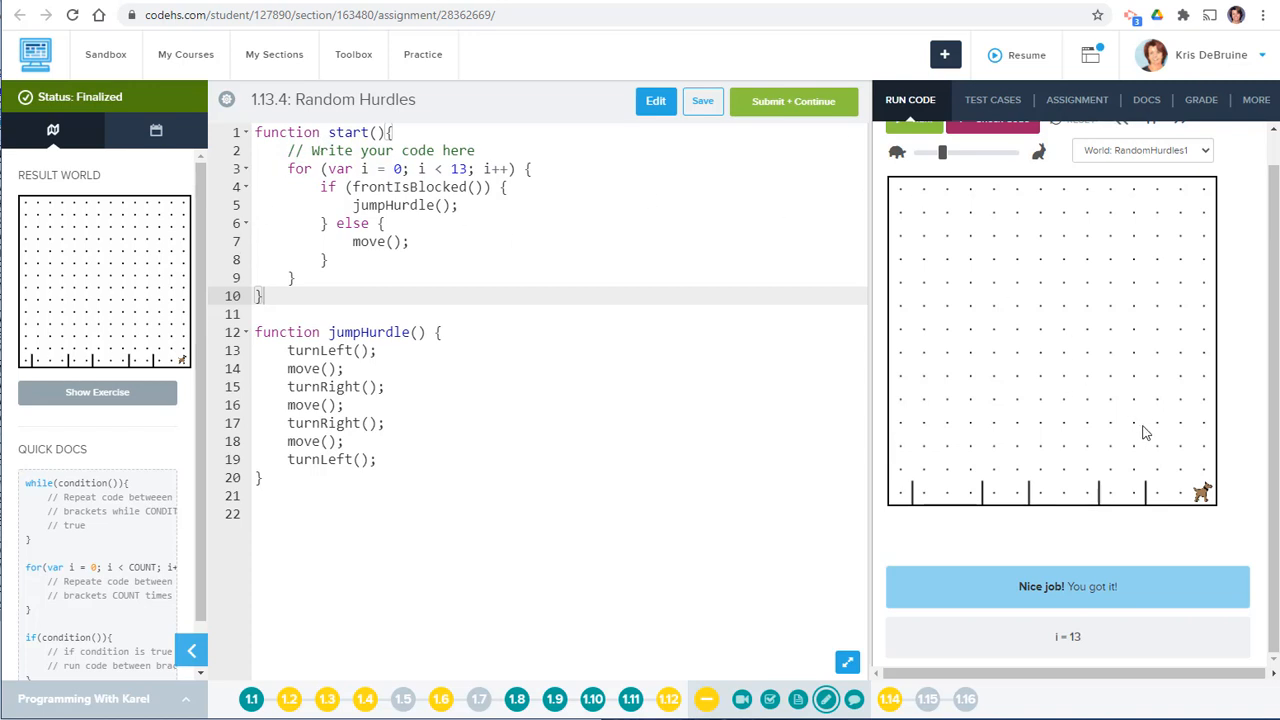
{"action": "mouse_move", "coordinate": [1211, 488]}
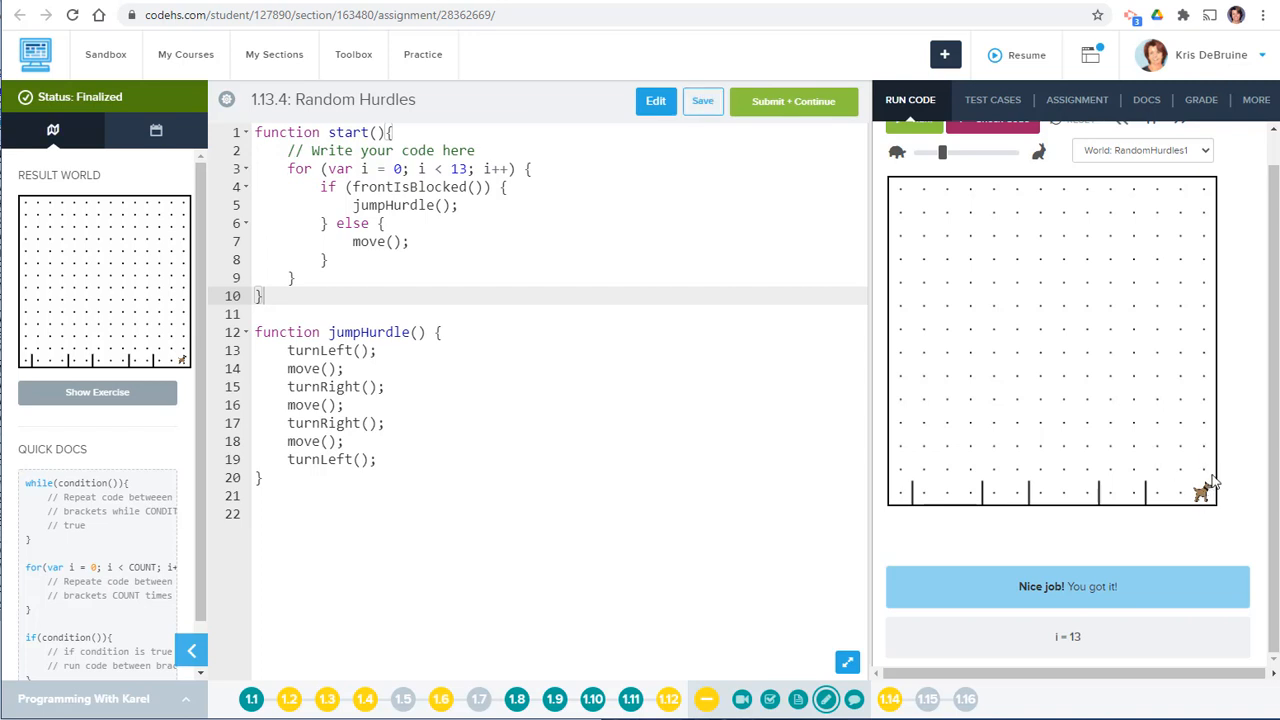
{"action": "mouse_move", "coordinate": [1210, 480]}
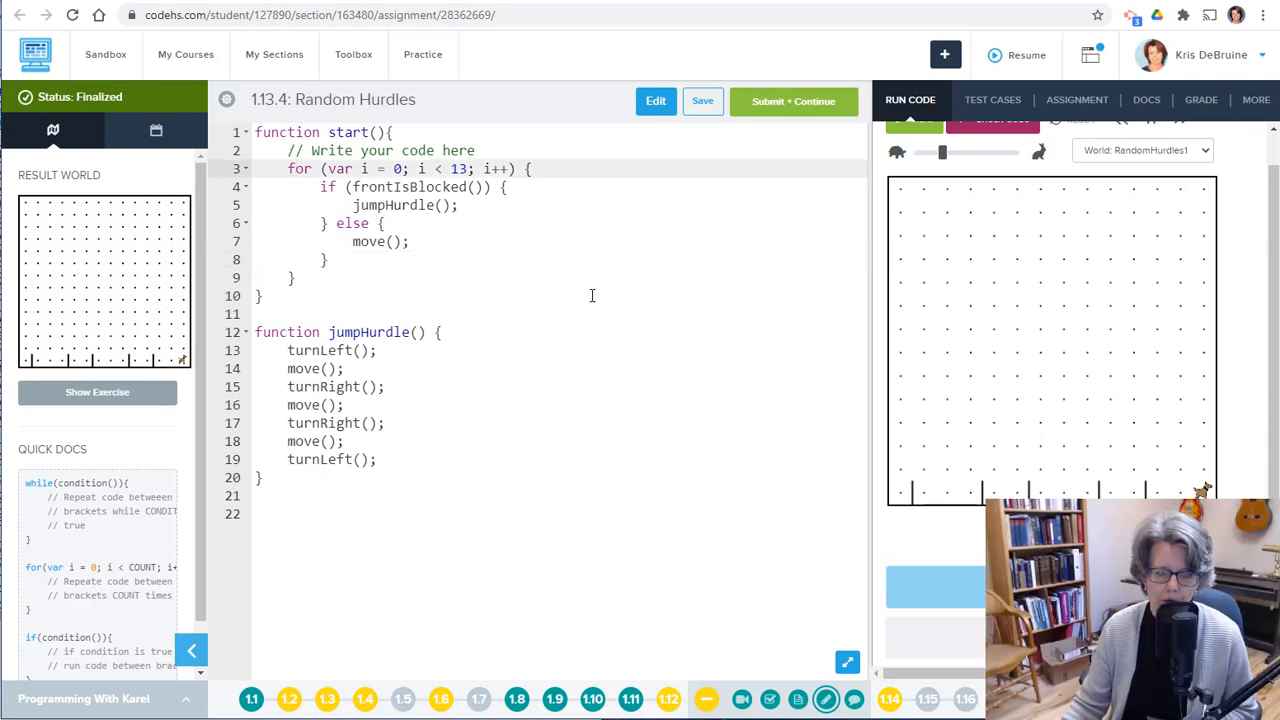
{"action": "mouse_move", "coordinate": [526, 361]}
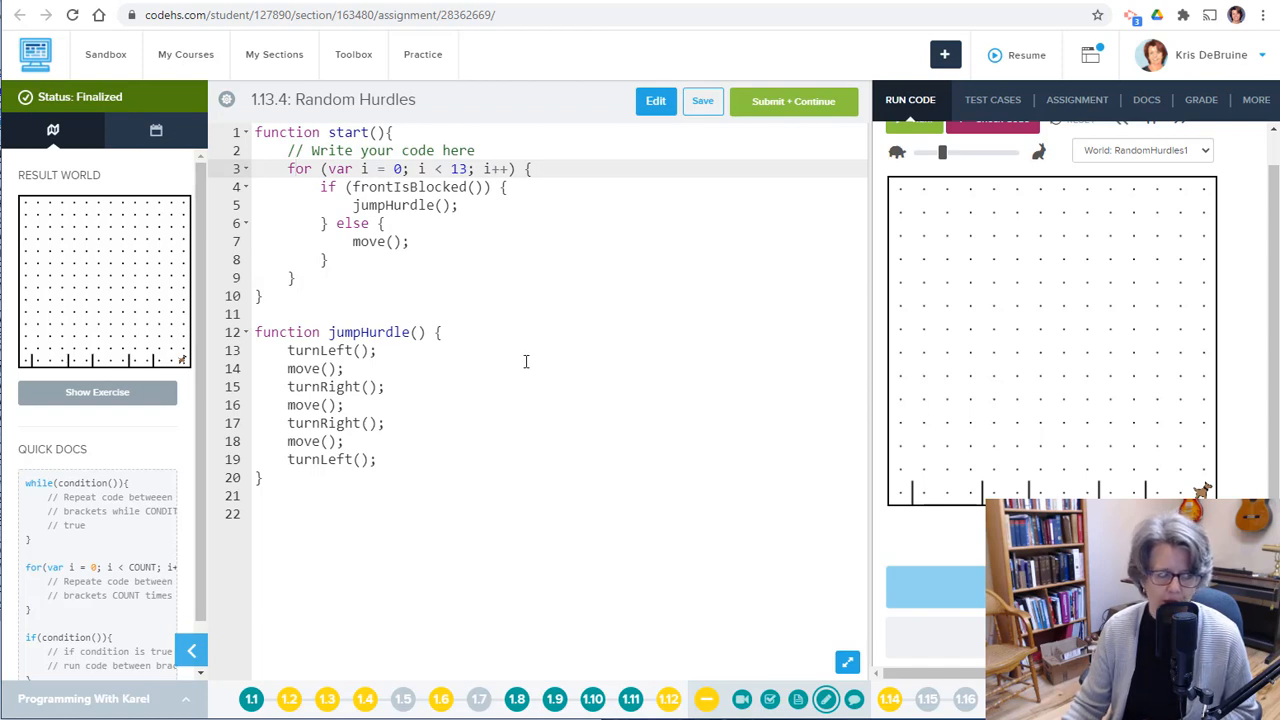